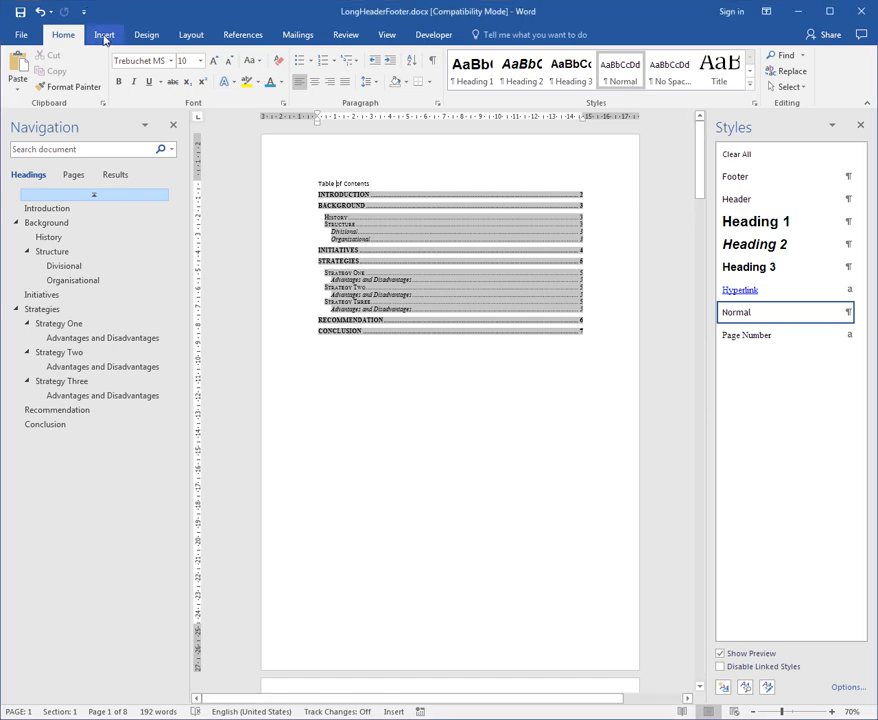
# Step: Show the Insert ribbon's header and footer options in the LongHeaderFooter document
pyautogui.click(97, 33)
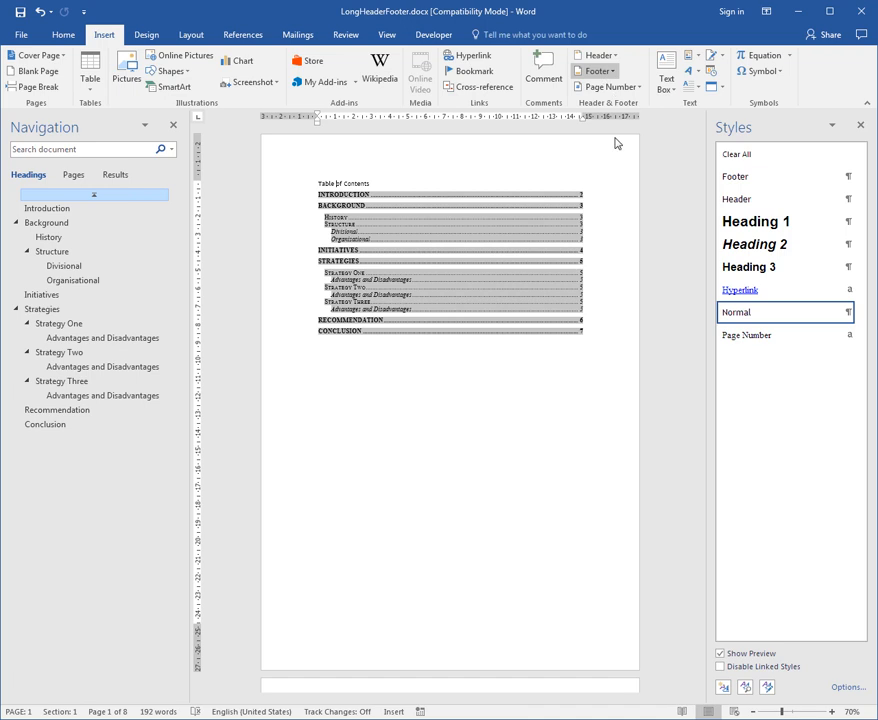
pyautogui.moveTo(614, 550)
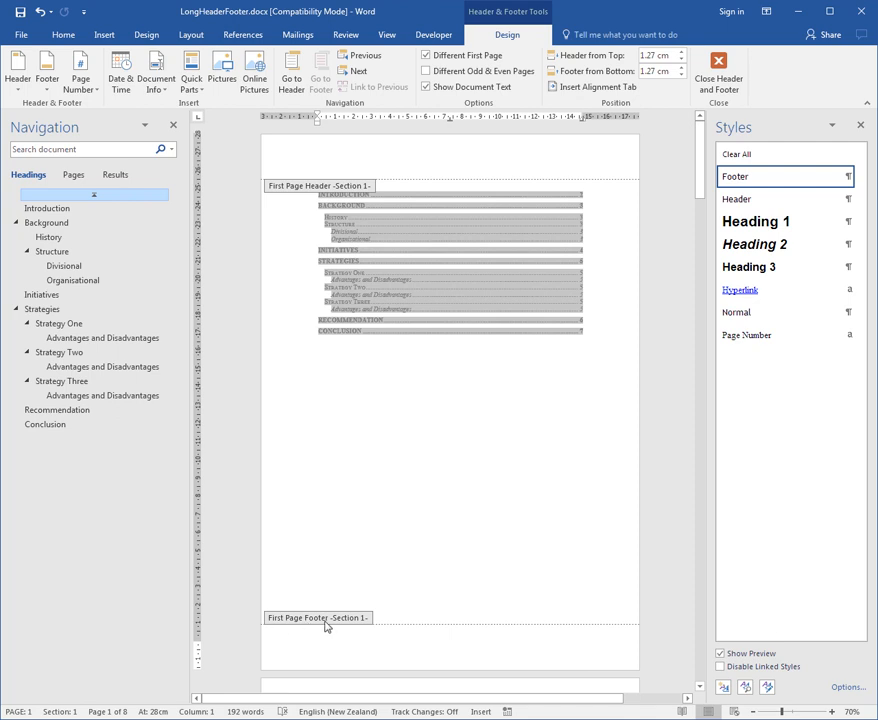
pyautogui.moveTo(358, 642)
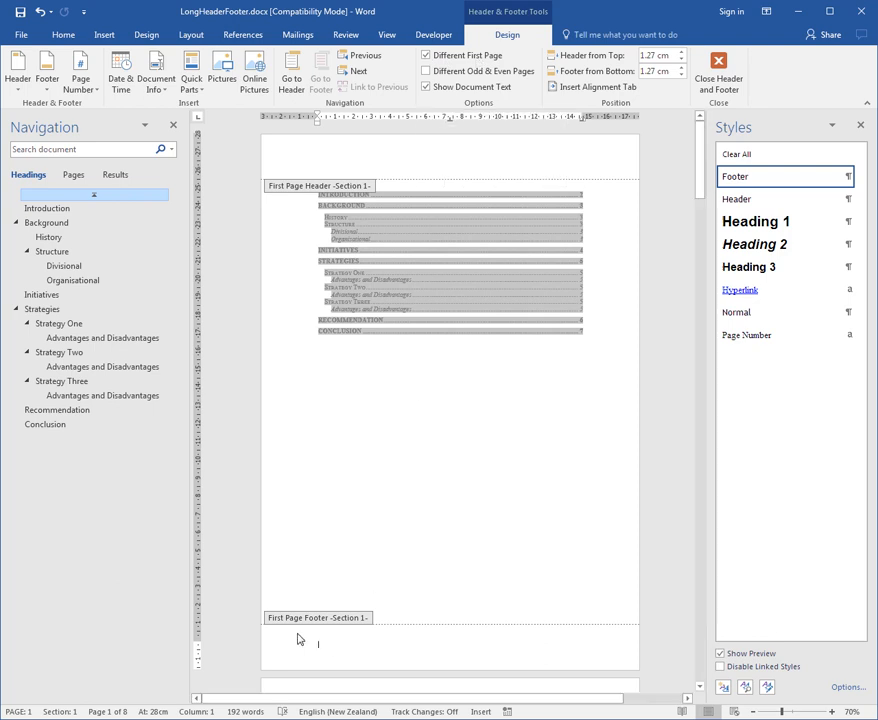
pyautogui.moveTo(348, 632)
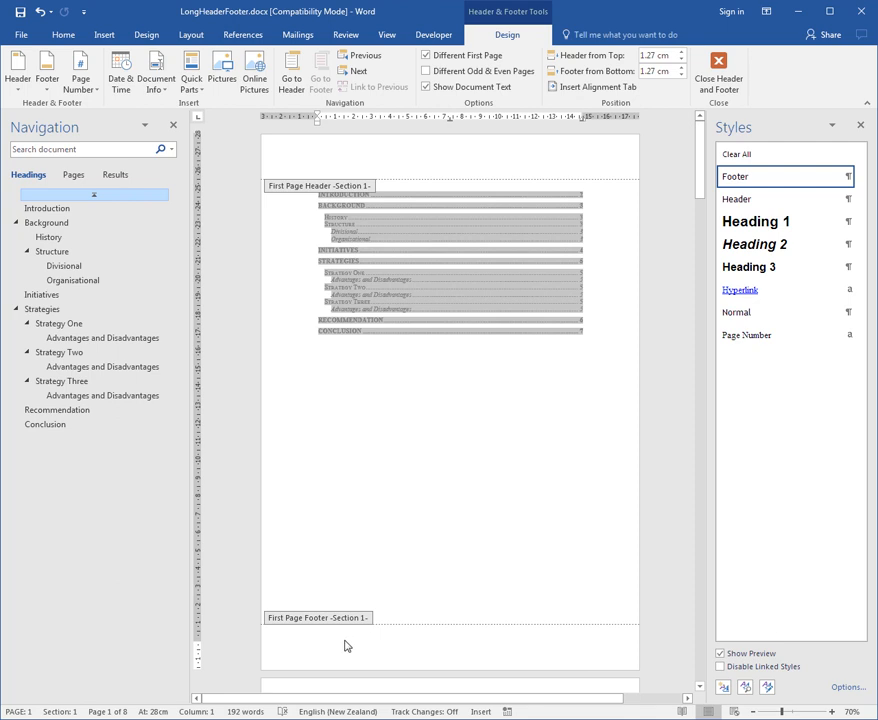
pyautogui.moveTo(350, 633)
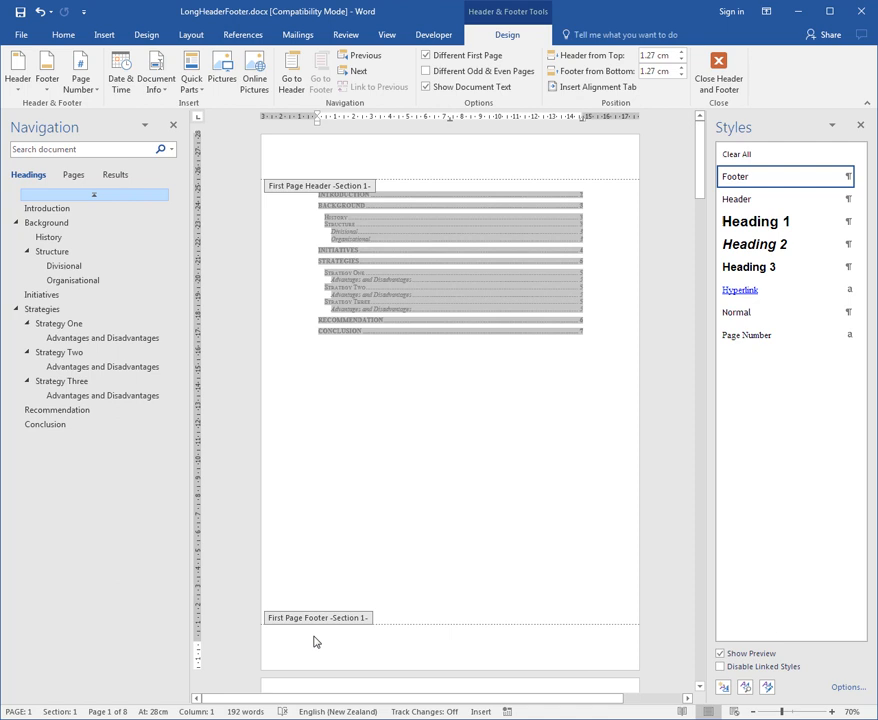
# Step: Move from the first-page footer to the page 2 footer and place the cursor at its centre
pyautogui.click(314, 643)
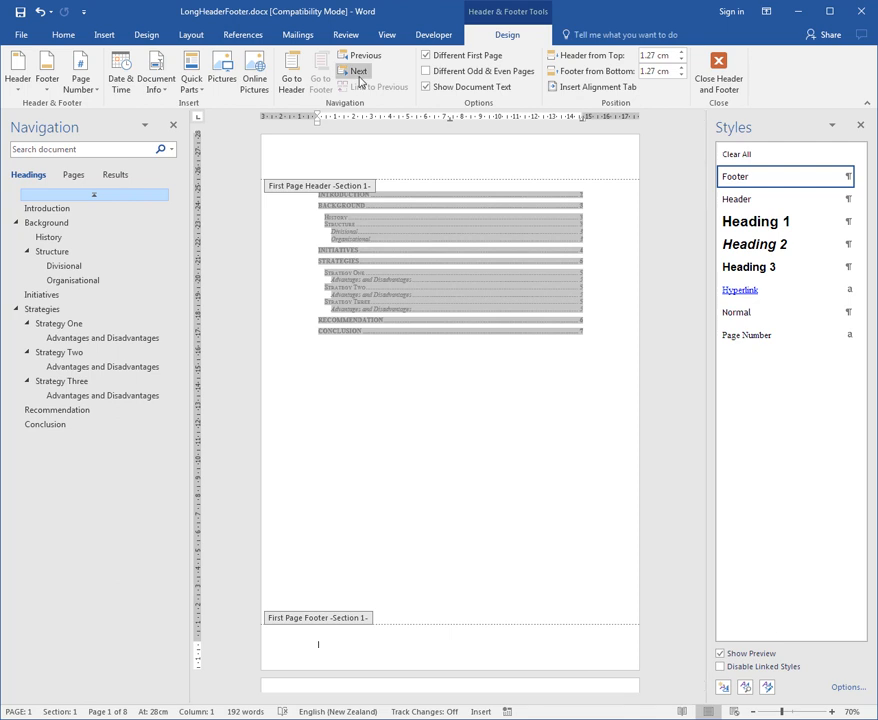
pyautogui.moveTo(362, 71)
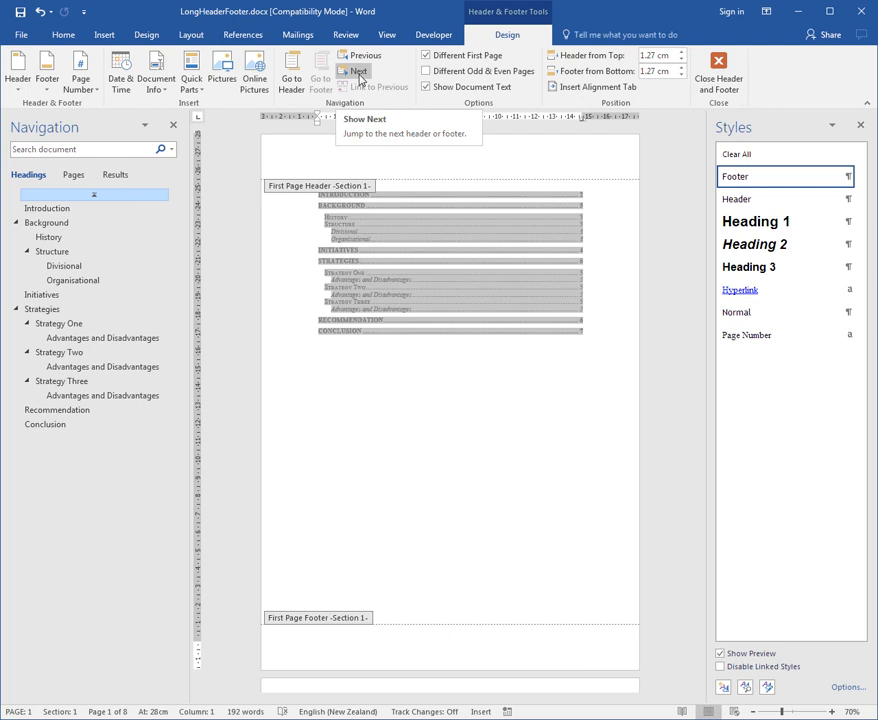
pyautogui.click(358, 71)
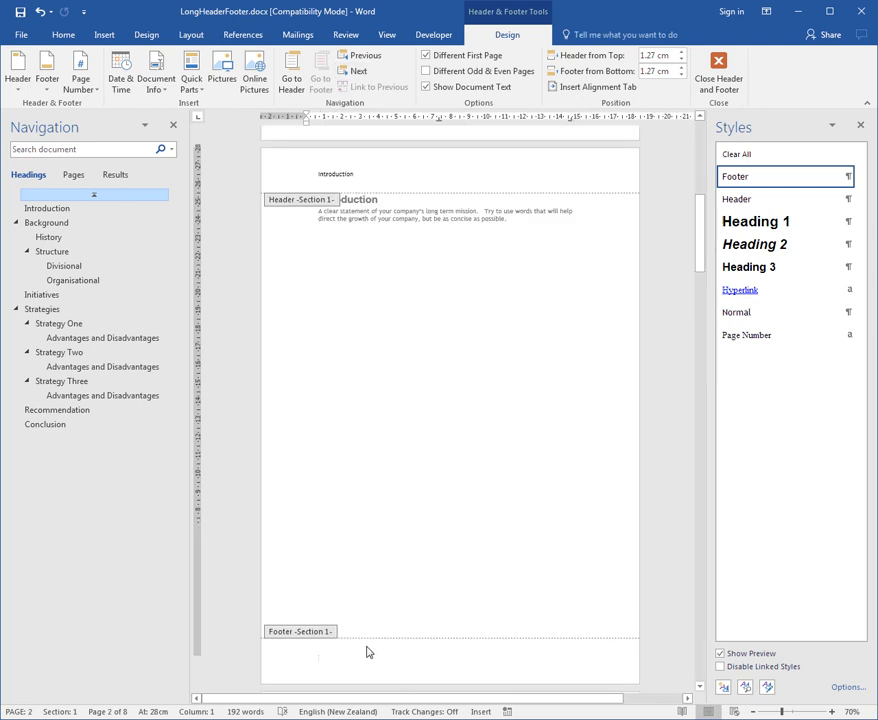
pyautogui.moveTo(405, 656)
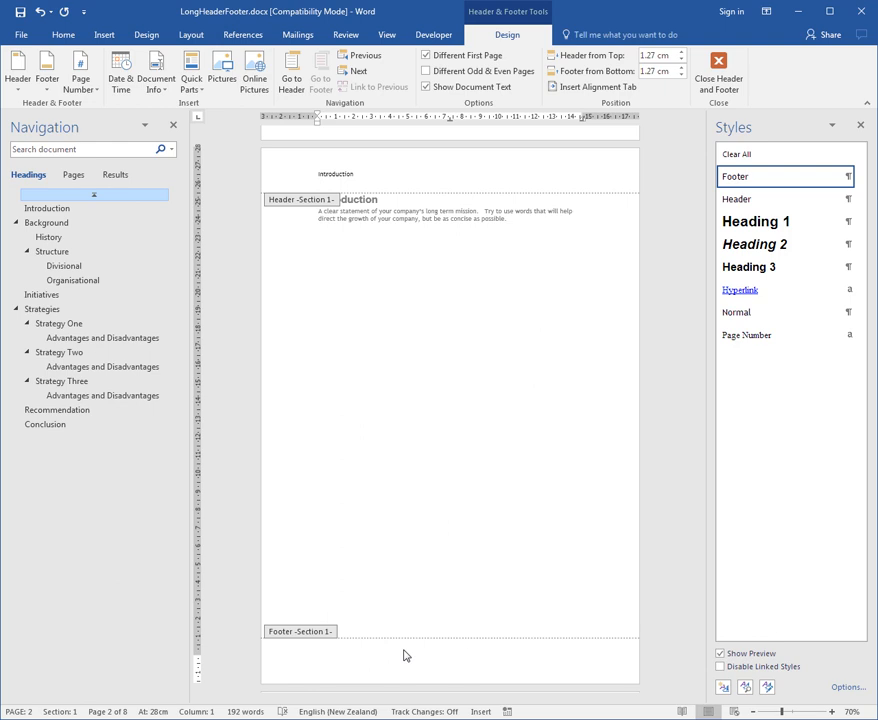
pyautogui.click(449, 660)
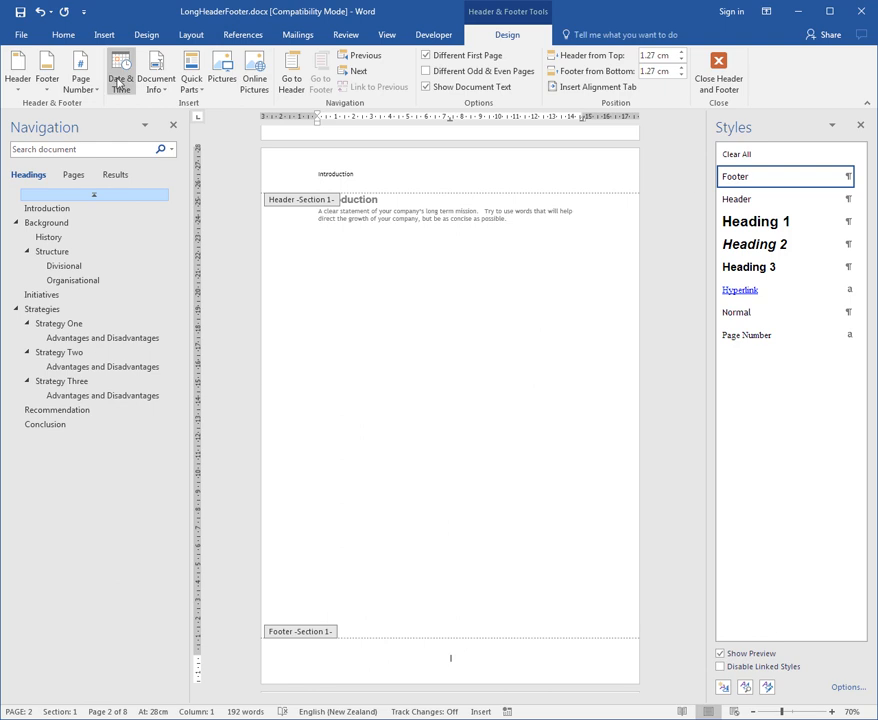
pyautogui.click(126, 76)
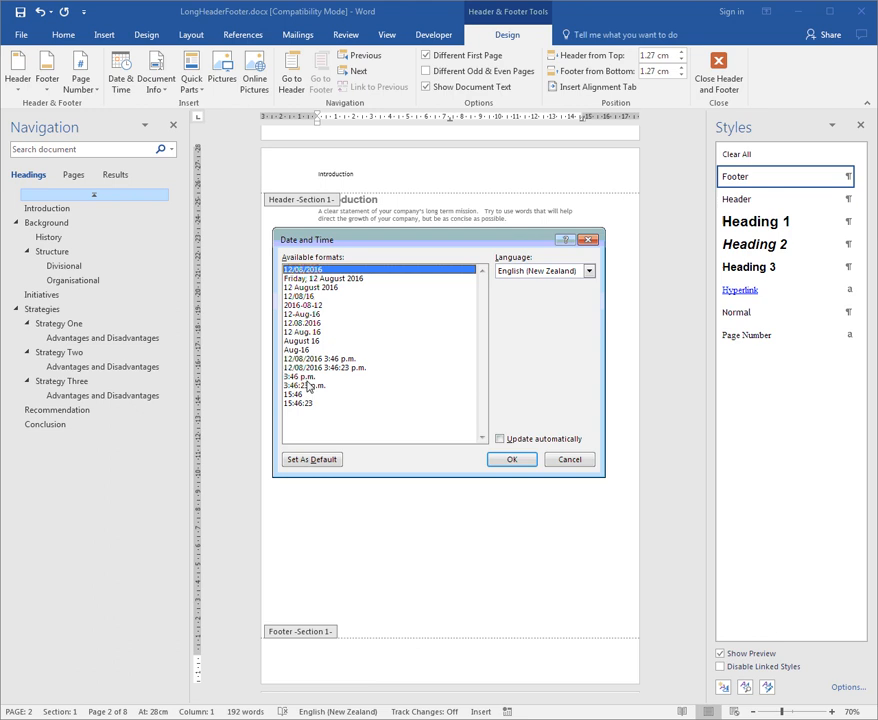
pyautogui.moveTo(298, 374)
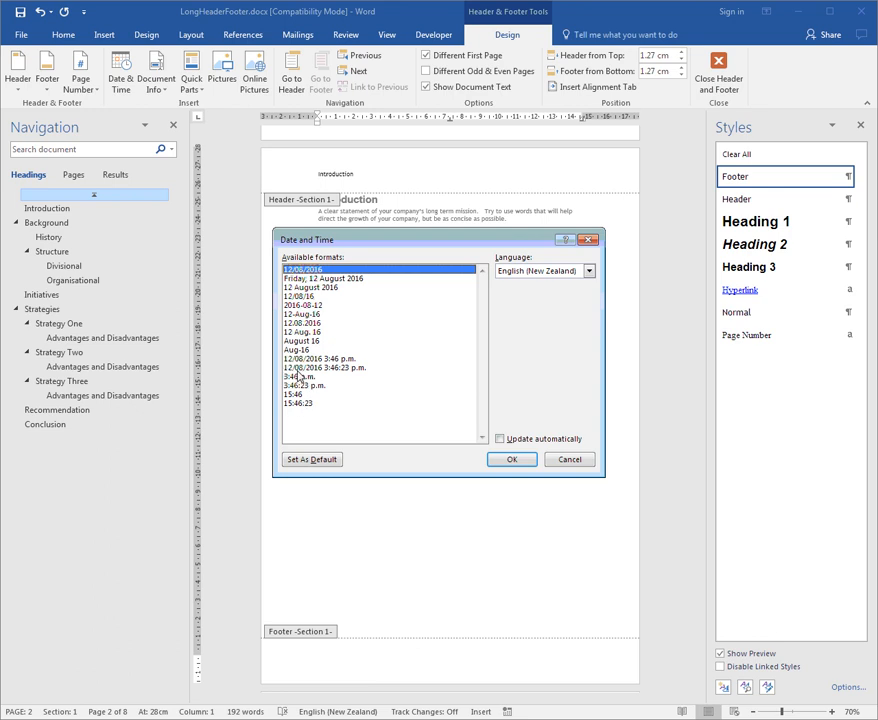
pyautogui.moveTo(347, 374)
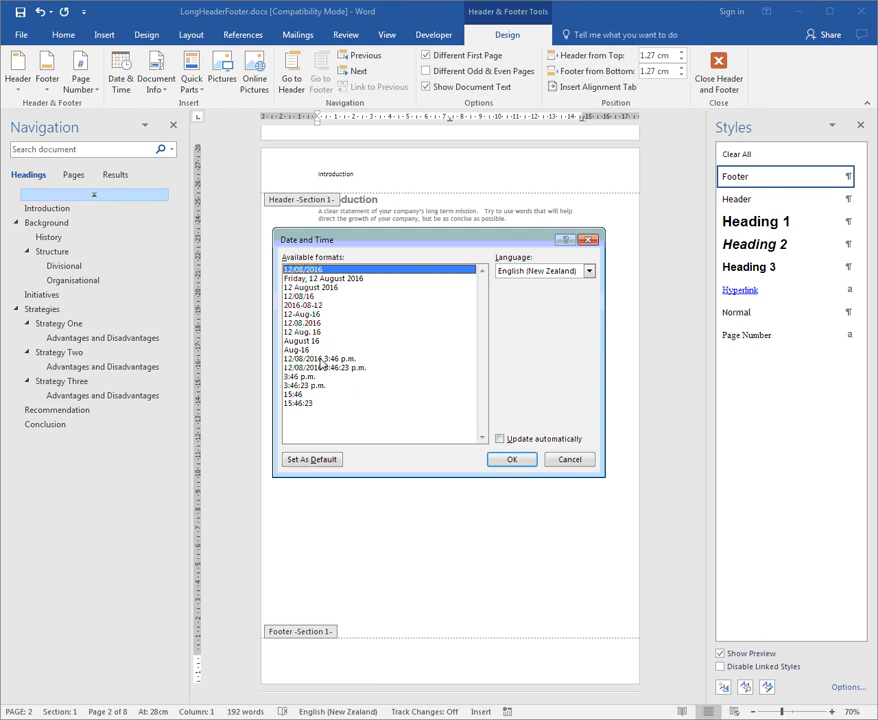
pyautogui.click(502, 438)
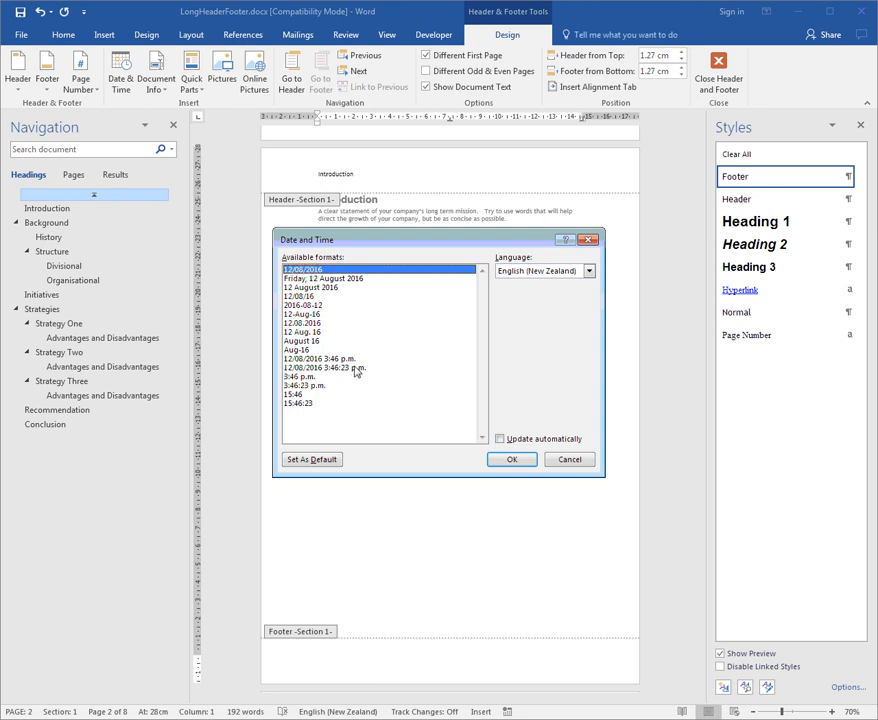
pyautogui.moveTo(350, 360)
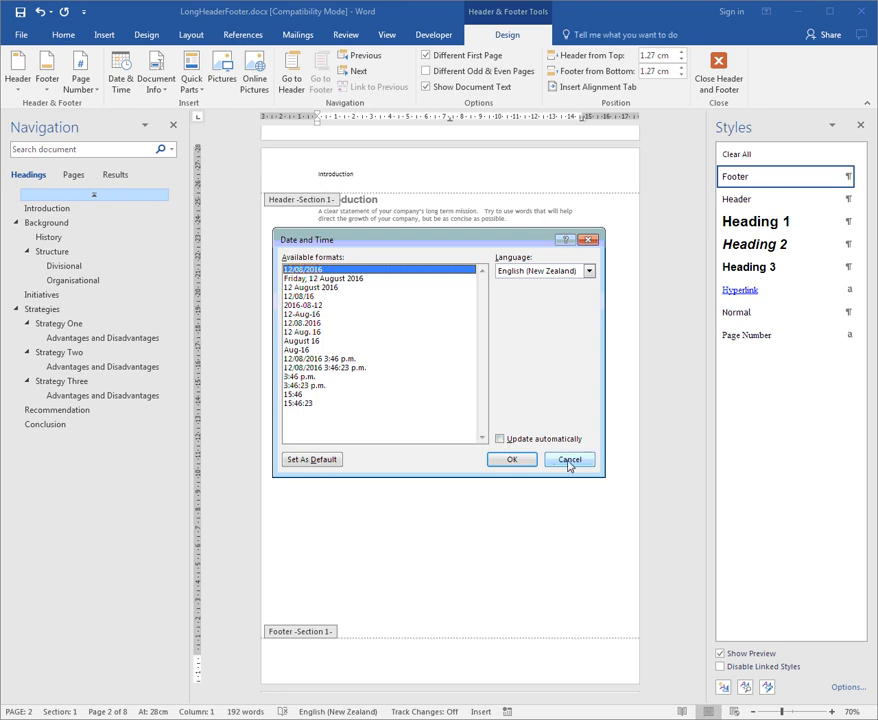
pyautogui.click(569, 459)
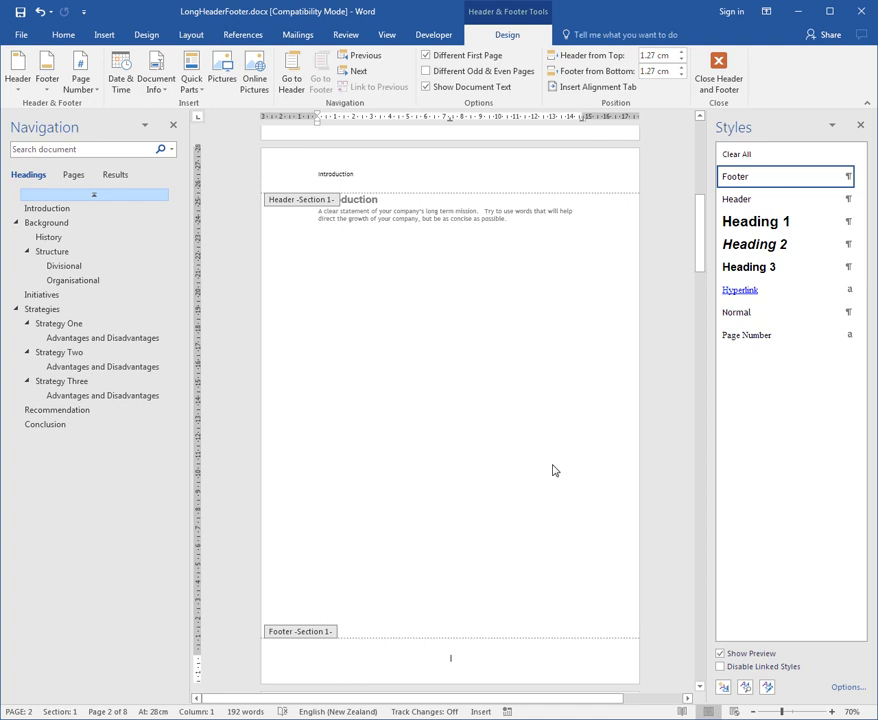
pyautogui.click(131, 73)
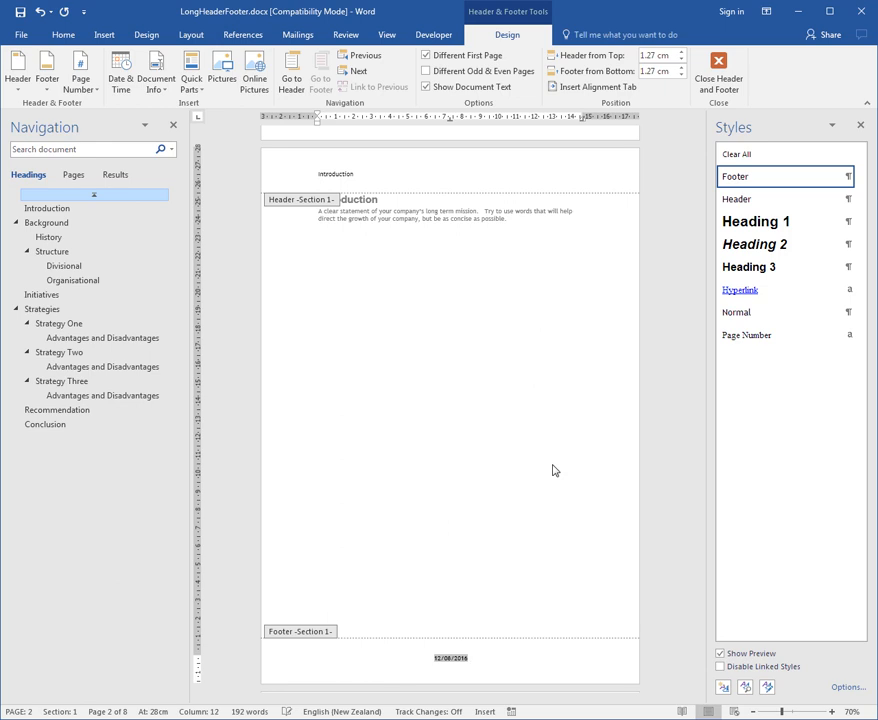
pyautogui.click(126, 80)
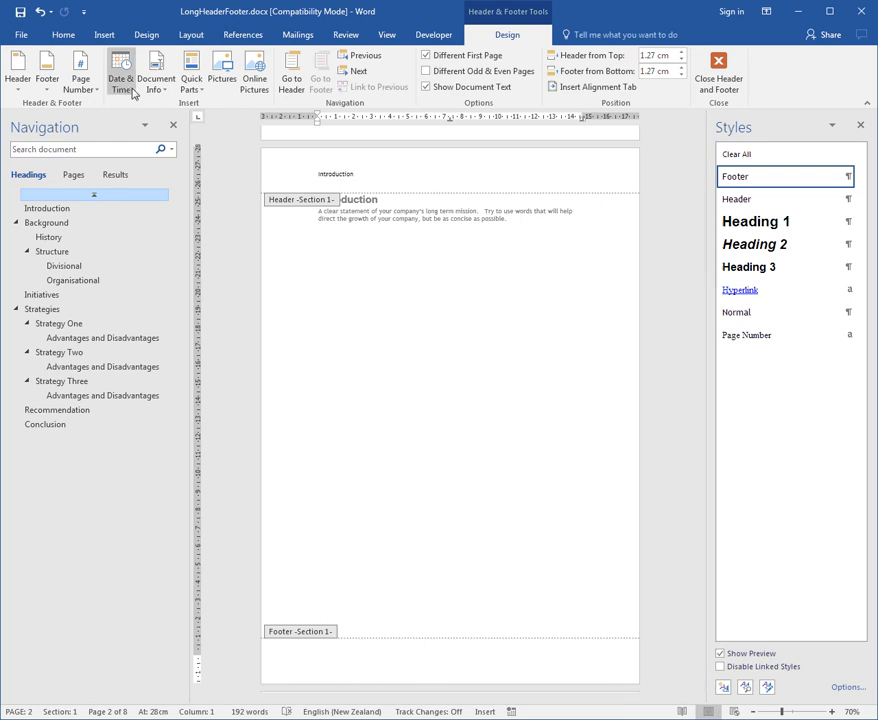
# Step: Insert the date with hours and minutes (12/08/2016 3:47 p.m.), updating automatically
pyautogui.click(126, 72)
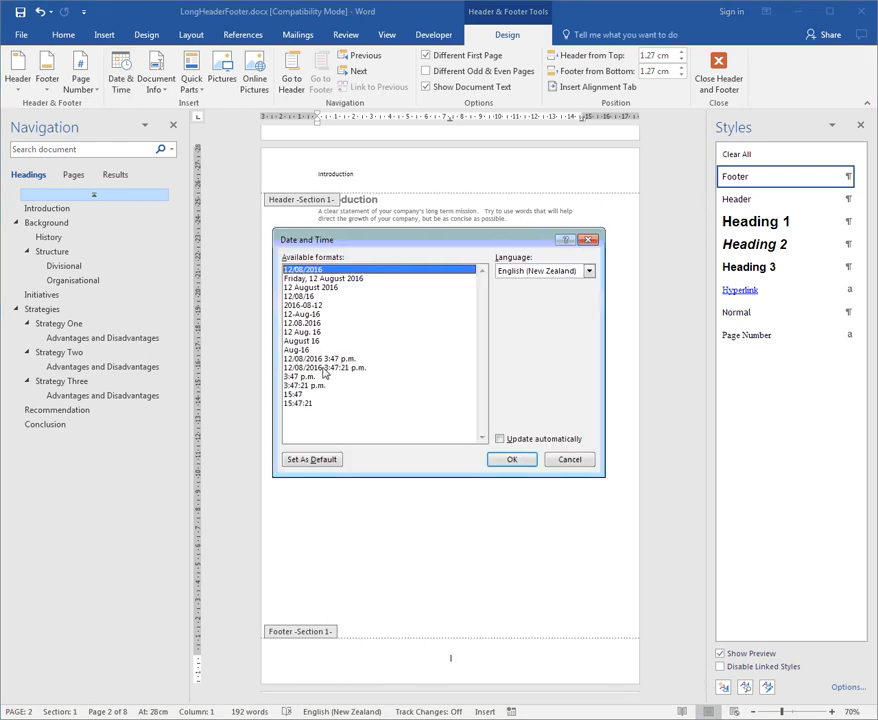
pyautogui.click(330, 368)
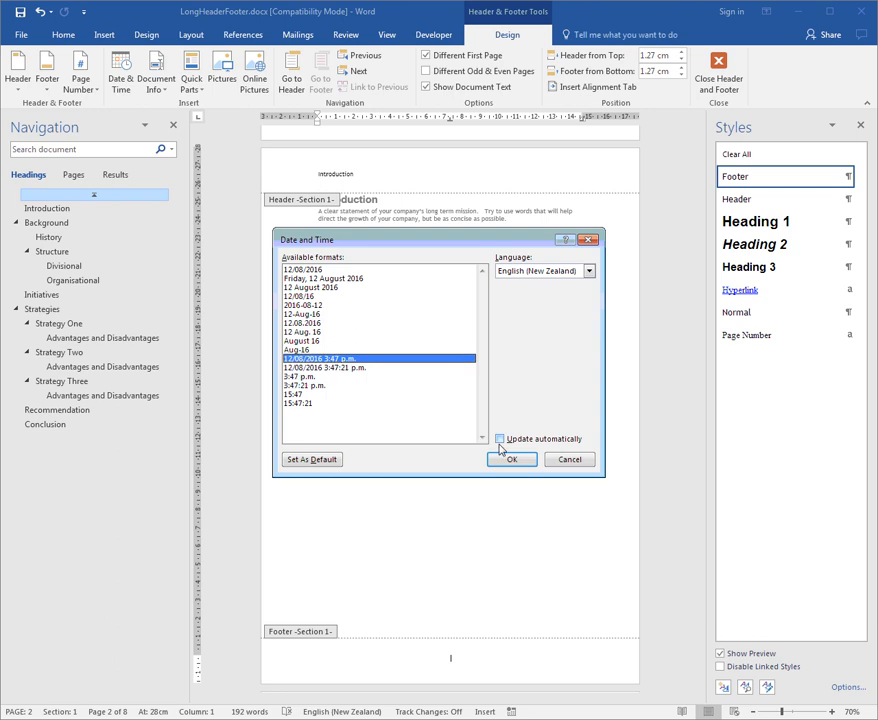
pyautogui.click(512, 459)
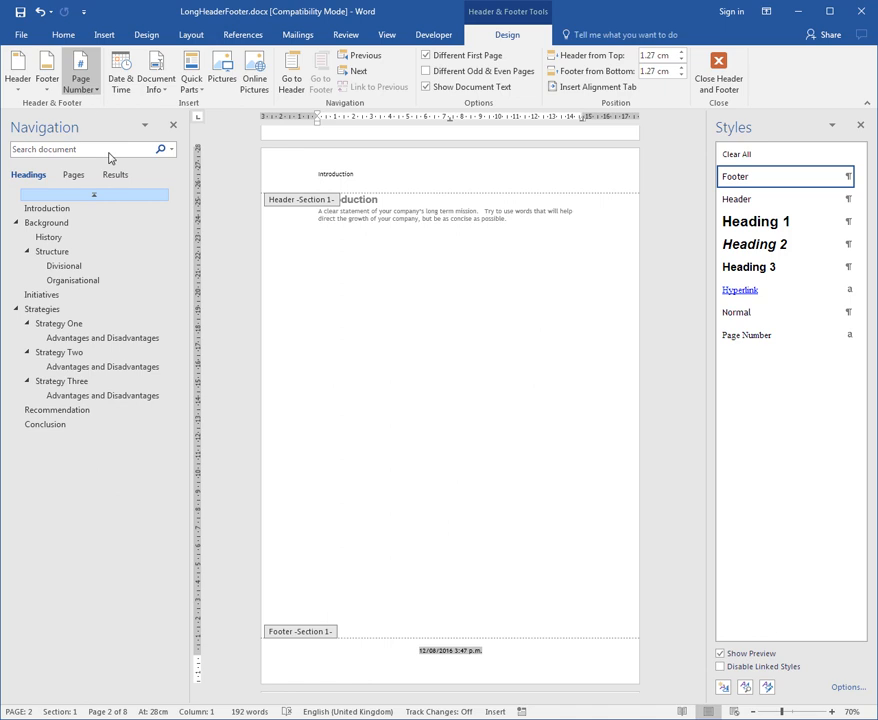
pyautogui.moveTo(441, 603)
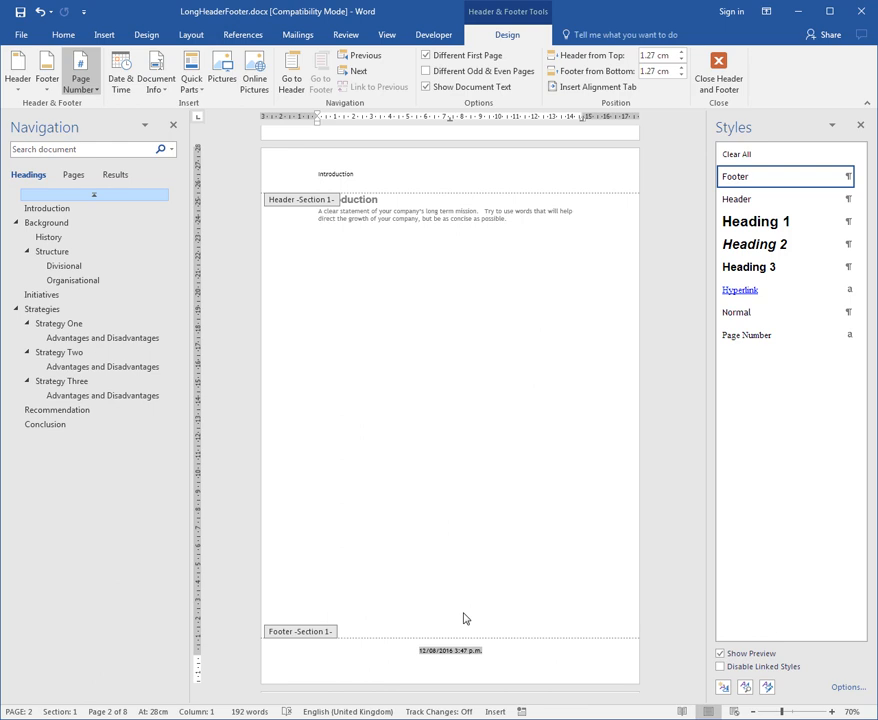
pyautogui.moveTo(229, 540)
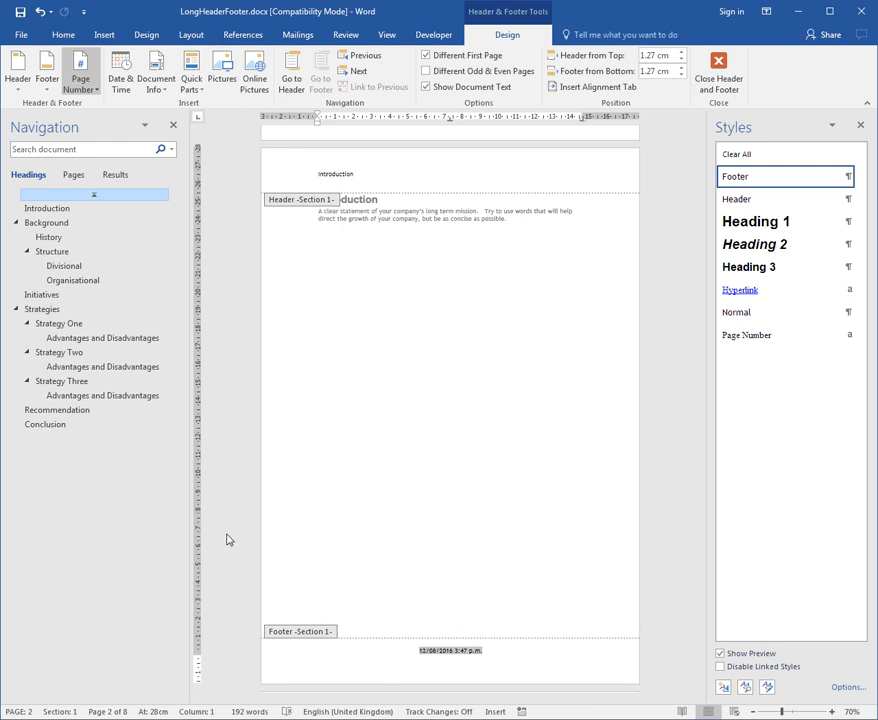
pyautogui.moveTo(238, 581)
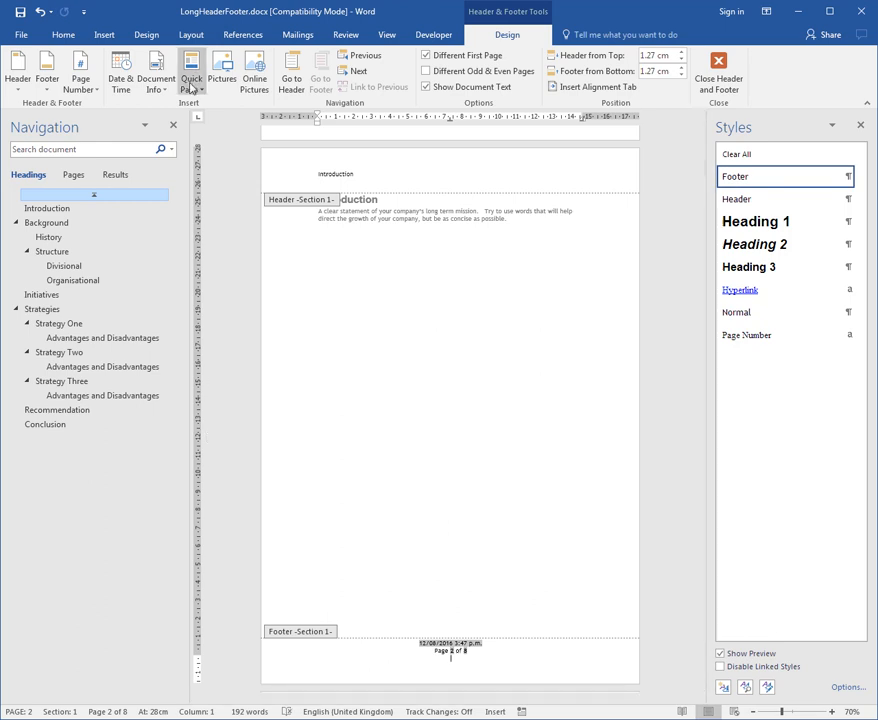
pyautogui.moveTo(199, 82)
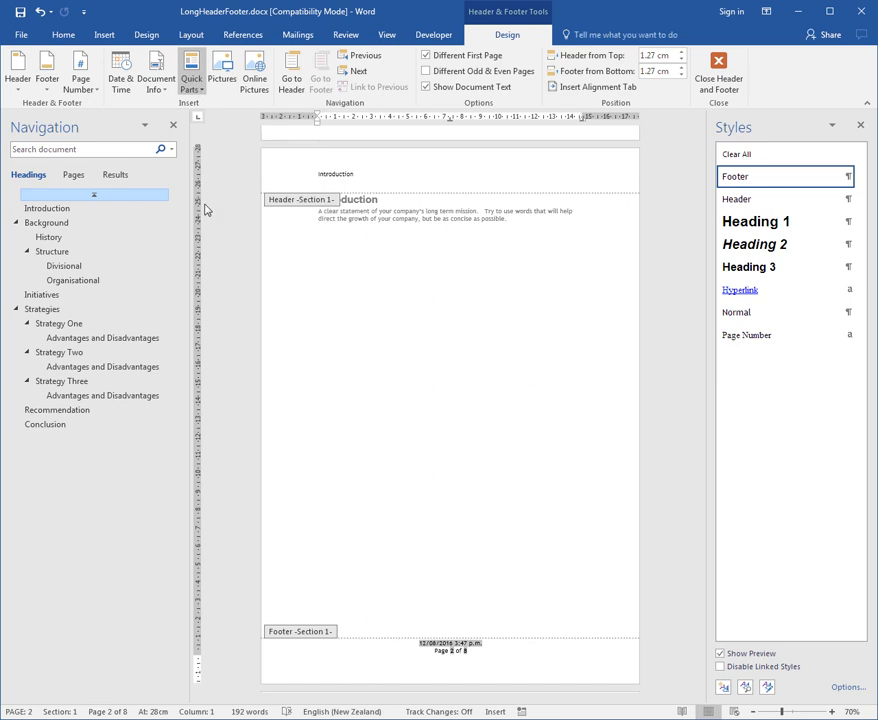
pyautogui.moveTo(197, 248)
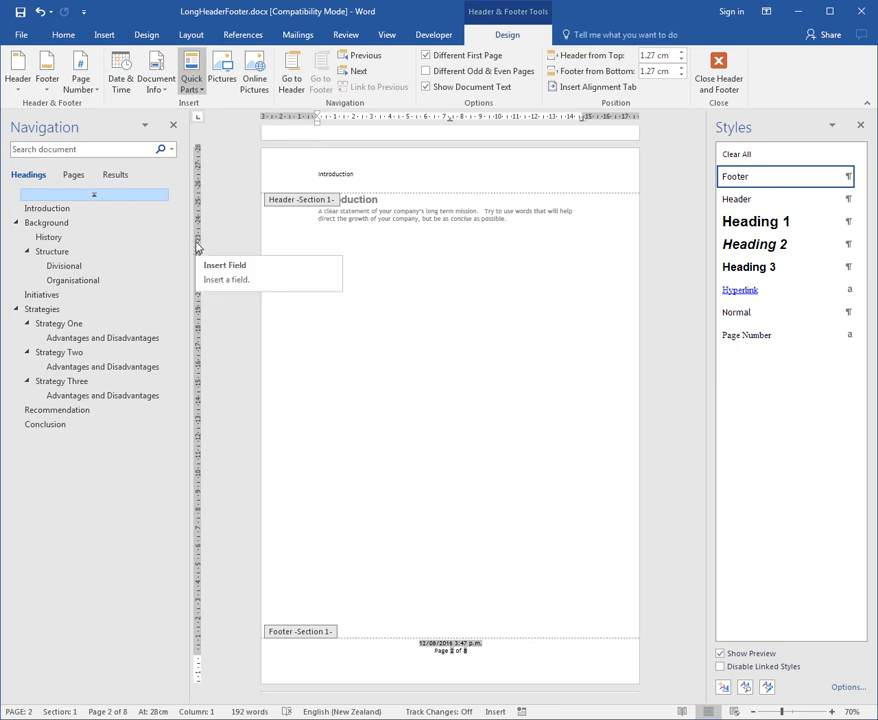
# Step: Compare the CreateDate, SaveDate and PrintDate field descriptions, then select the Date field
pyautogui.click(225, 266)
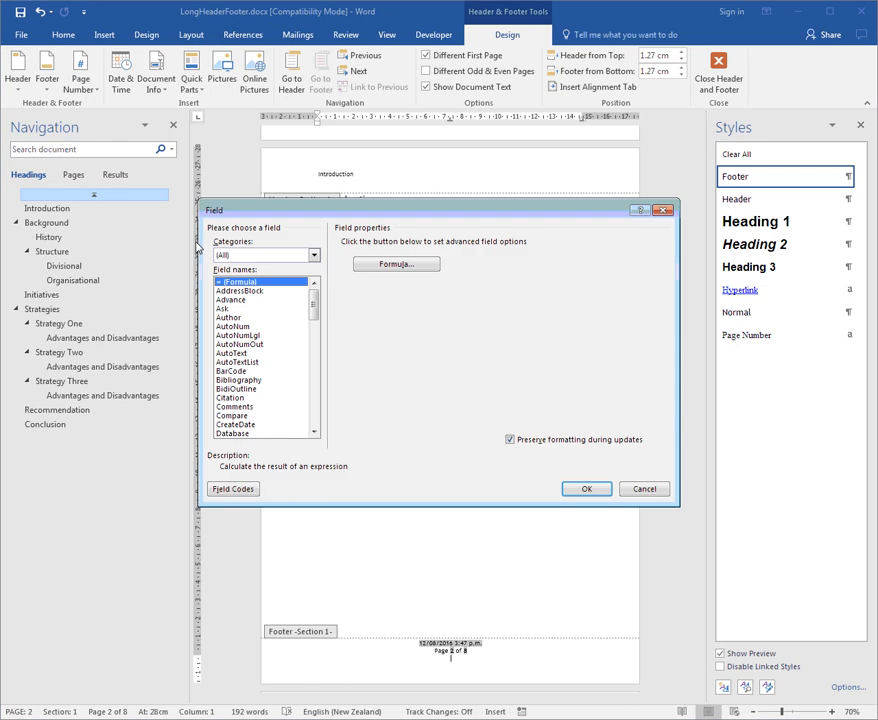
pyautogui.moveTo(277, 286)
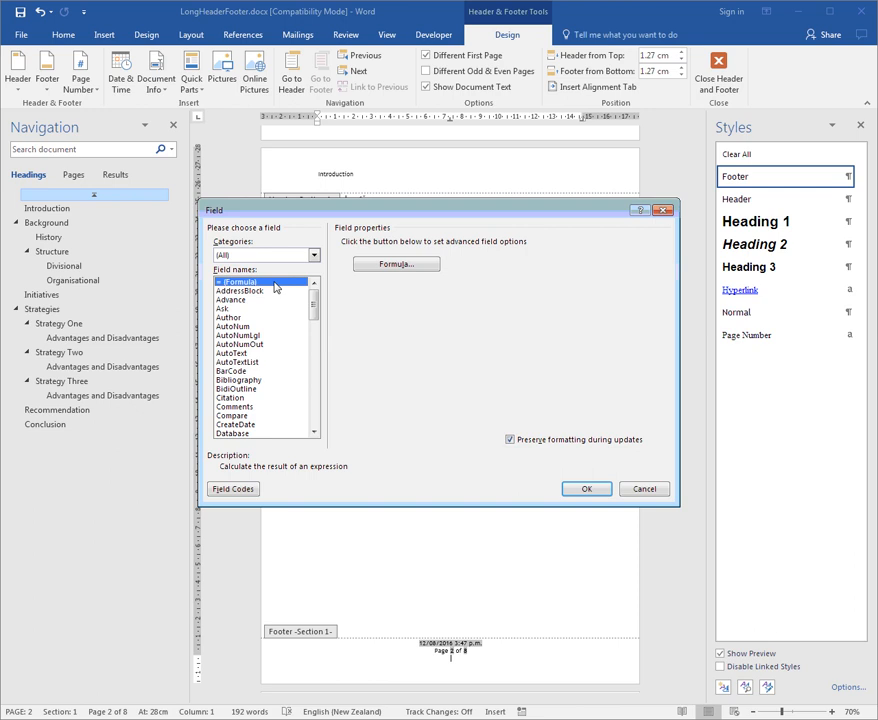
pyautogui.moveTo(249, 425)
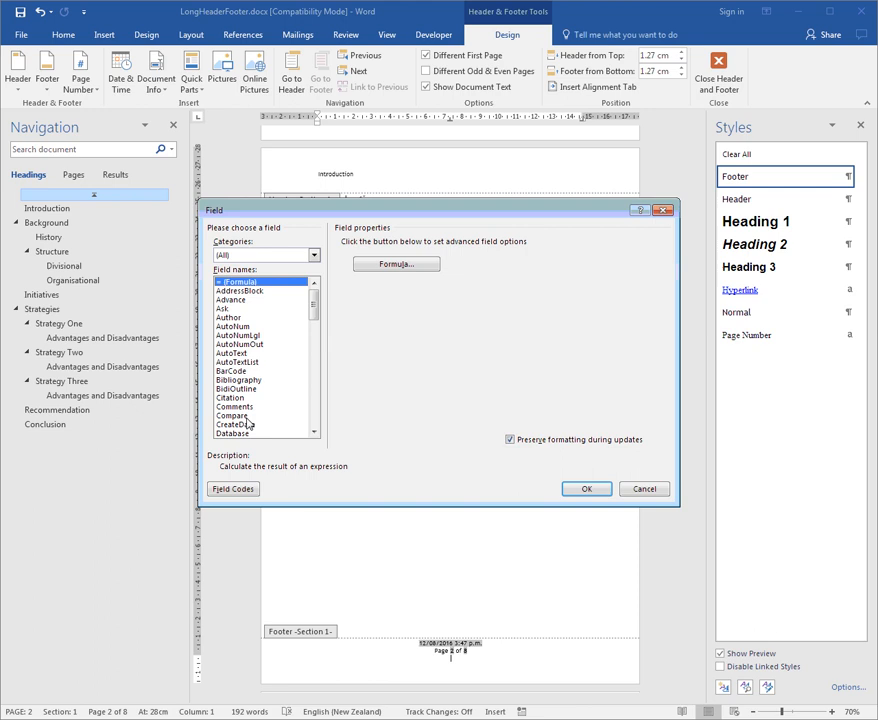
pyautogui.click(235, 424)
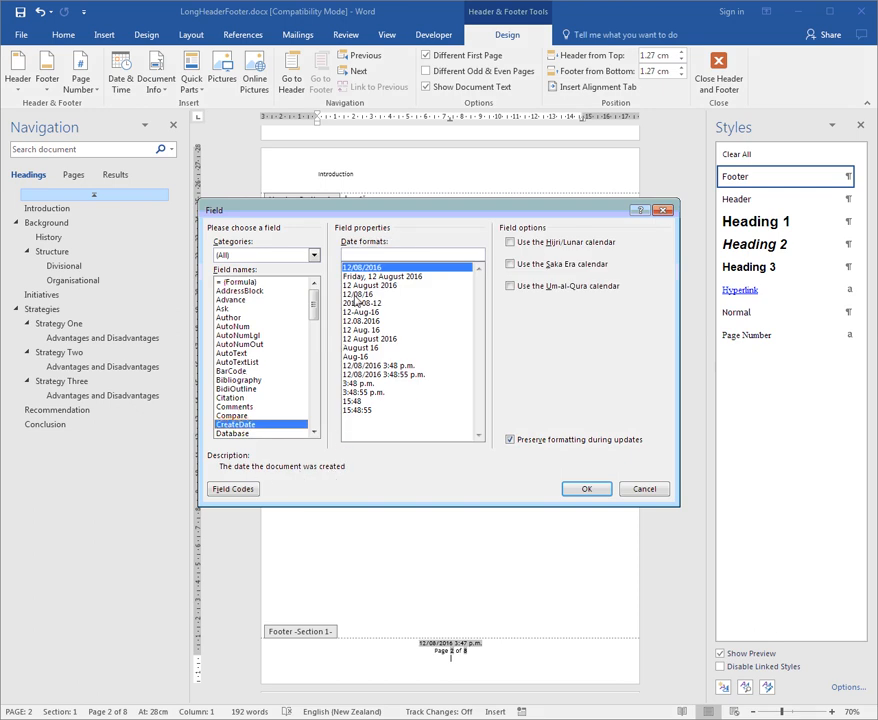
pyautogui.scroll(-3)
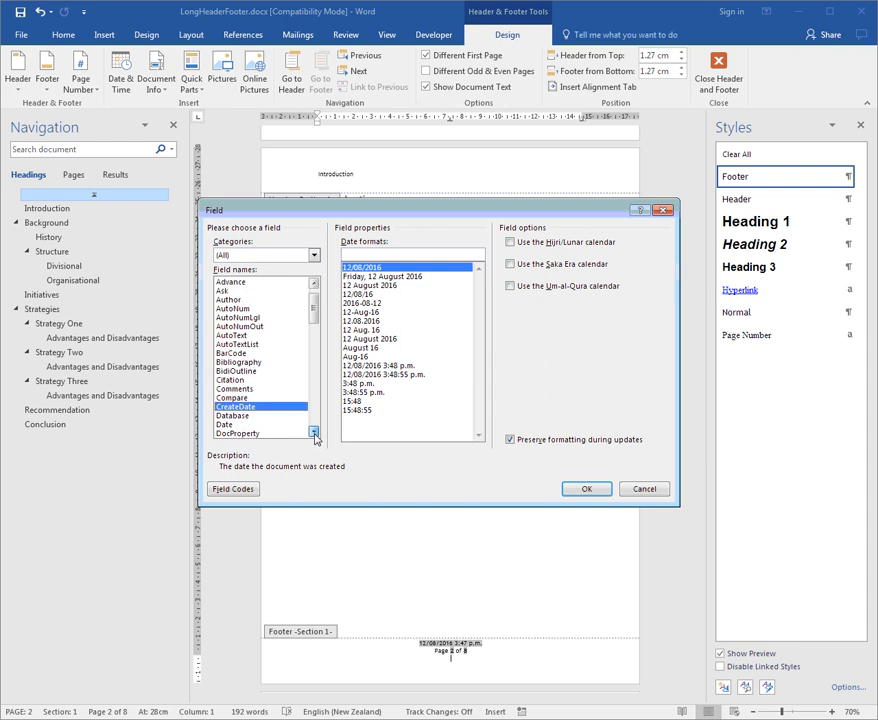
pyautogui.click(235, 409)
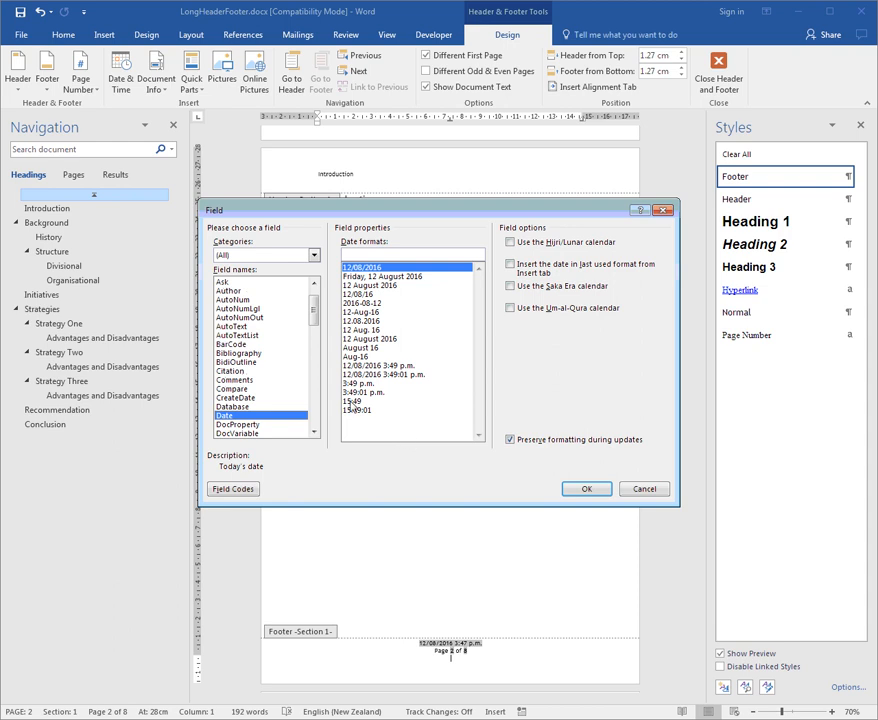
pyautogui.scroll(-3)
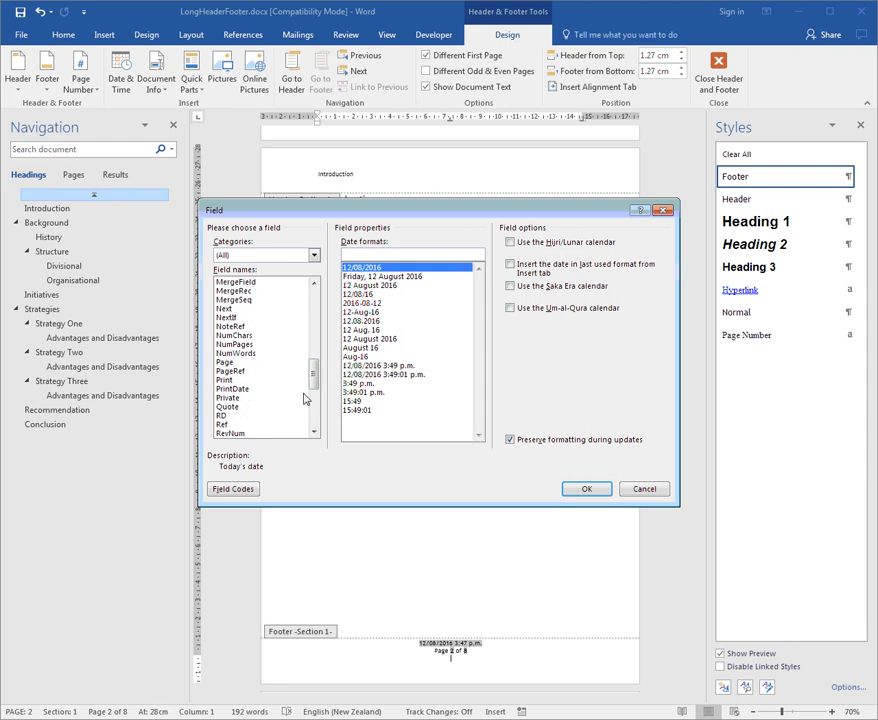
pyautogui.click(232, 371)
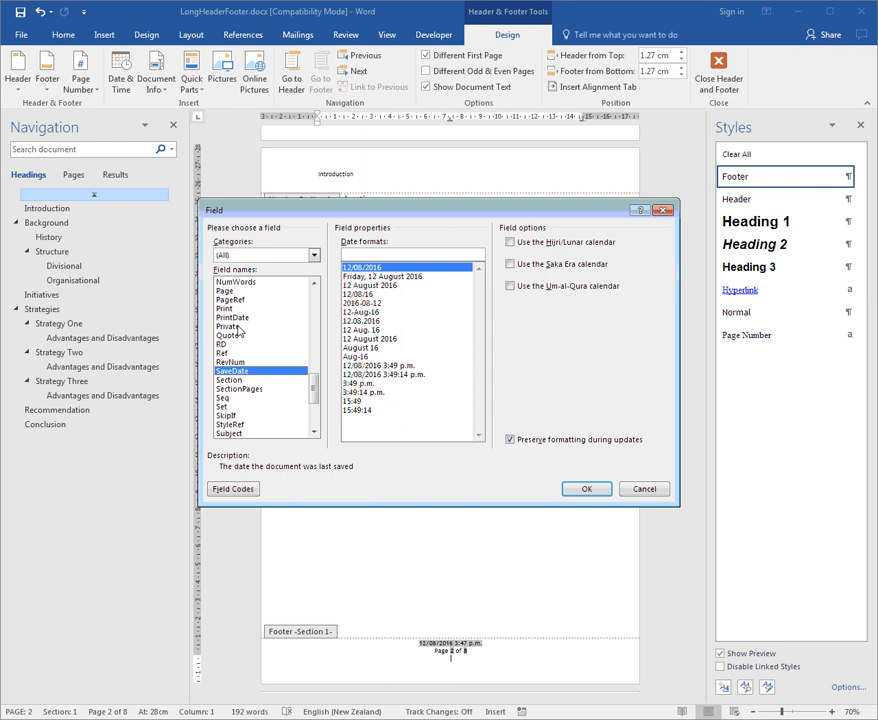
pyautogui.click(233, 316)
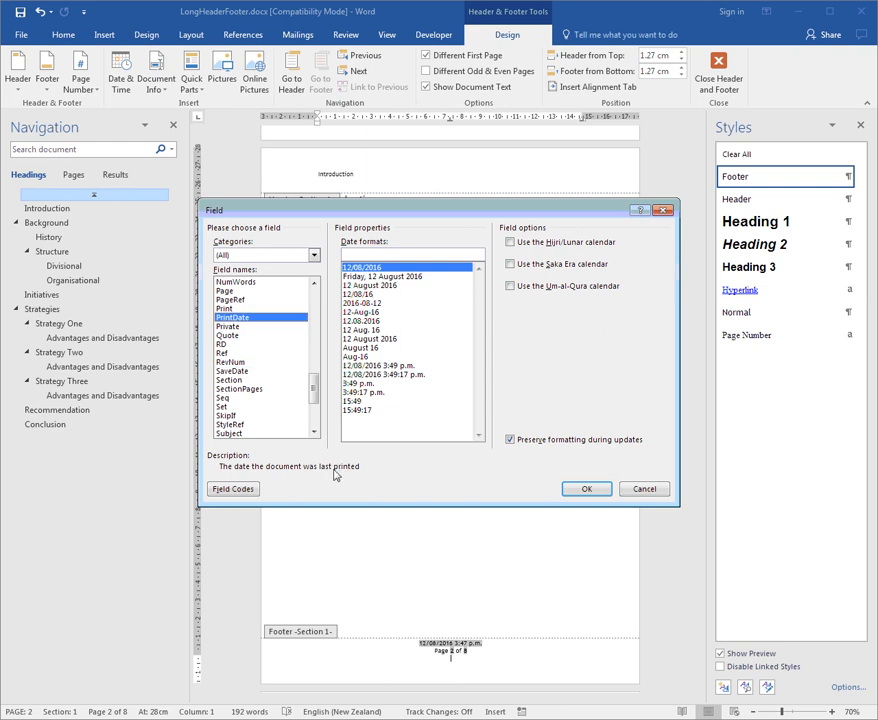
pyautogui.moveTo(338, 447)
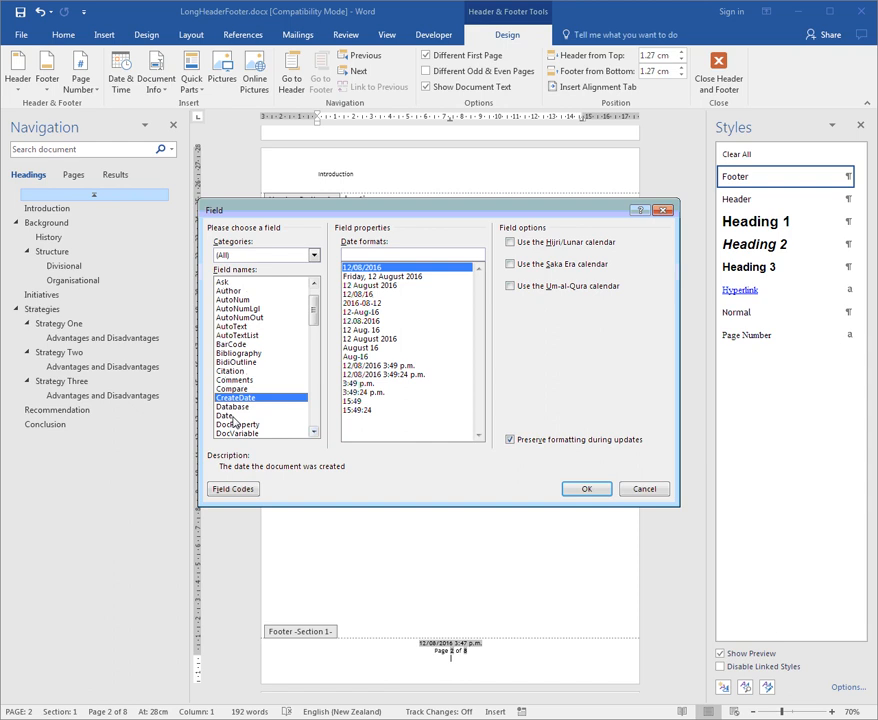
pyautogui.click(227, 388)
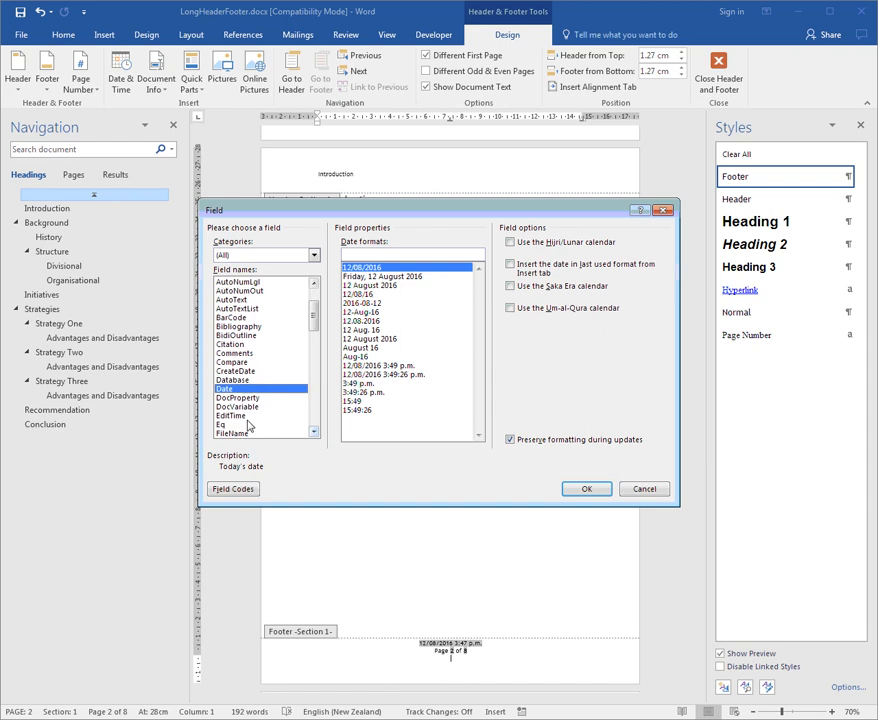
# Step: Insert a FileName field with the path added, in Lowercase format
pyautogui.click(233, 412)
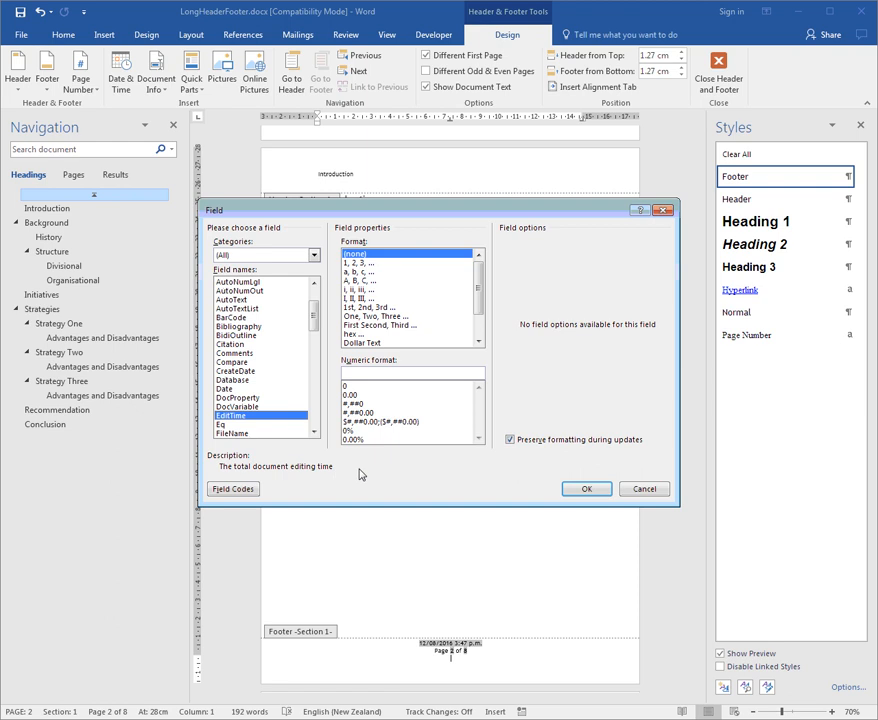
pyautogui.moveTo(320, 448)
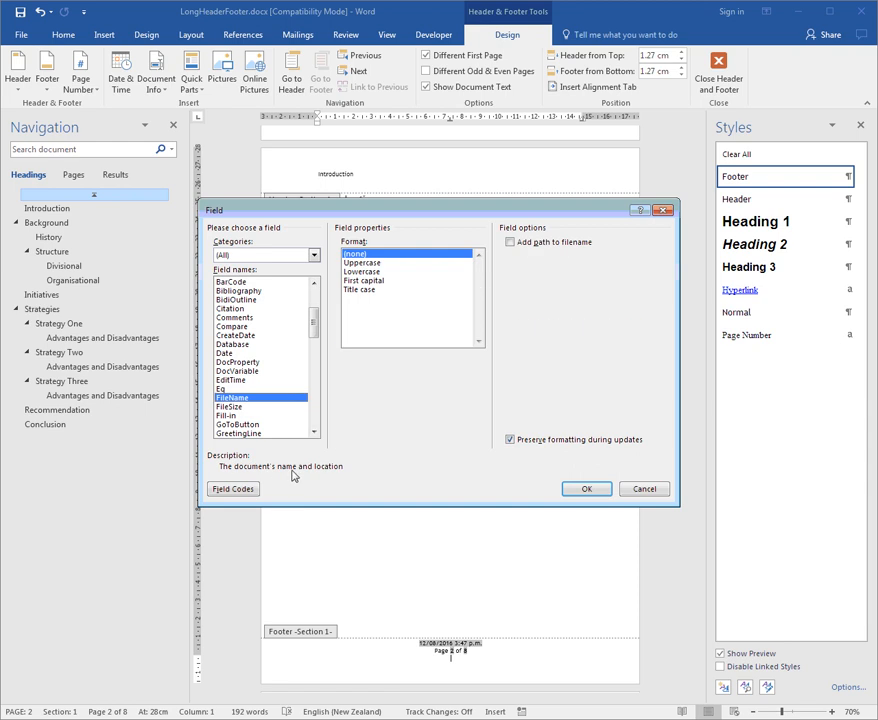
pyautogui.click(510, 242)
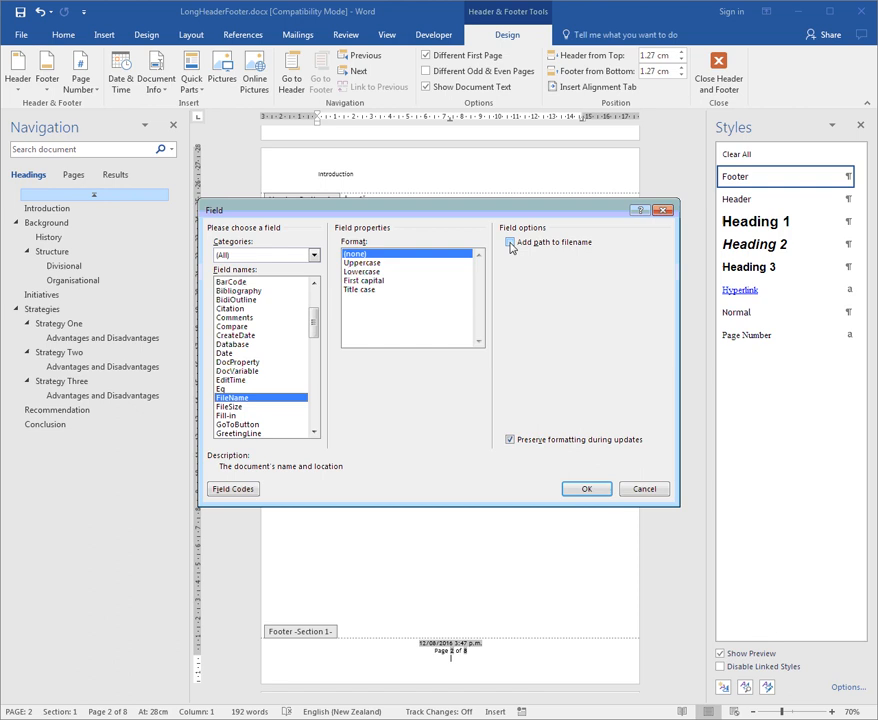
pyautogui.click(511, 242)
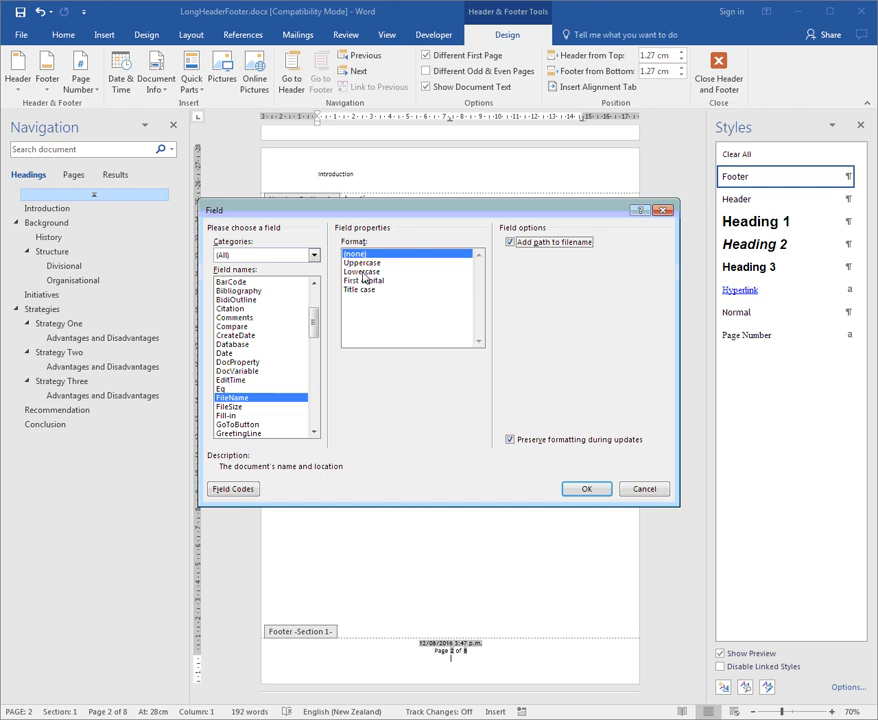
pyautogui.click(364, 271)
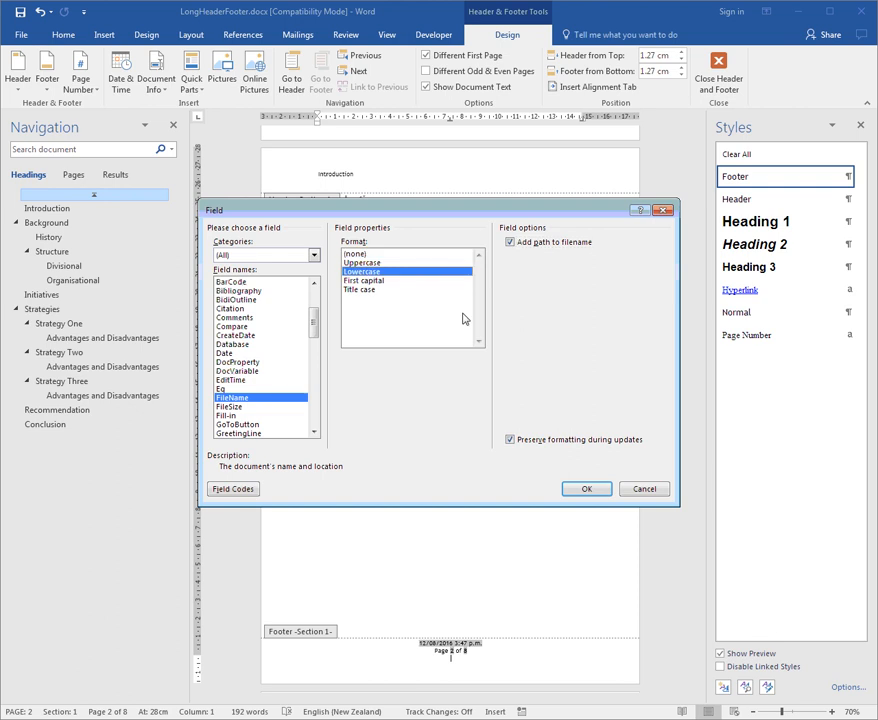
pyautogui.click(587, 488)
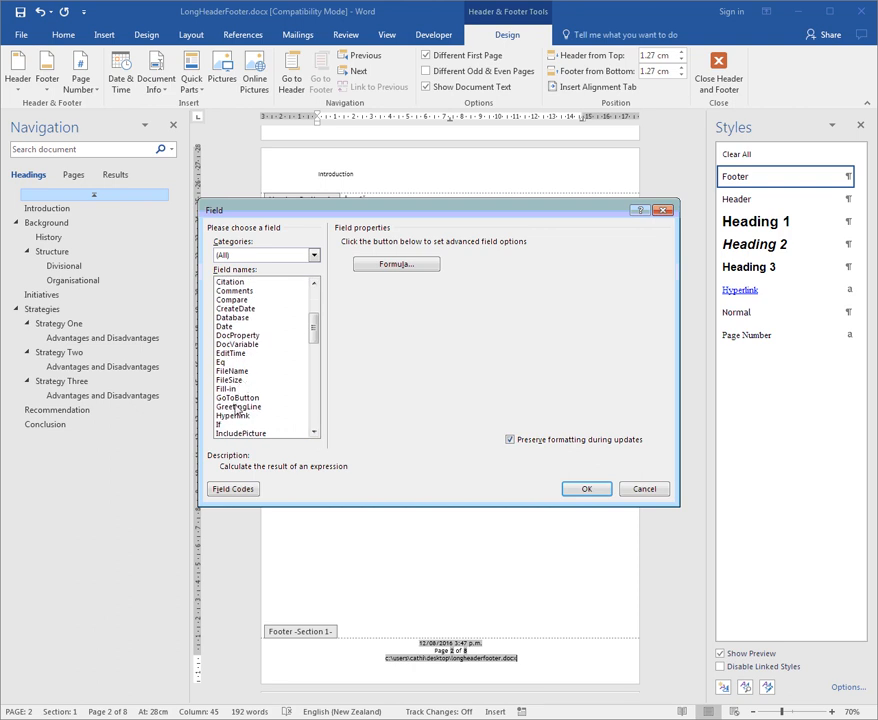
pyautogui.scroll(-3)
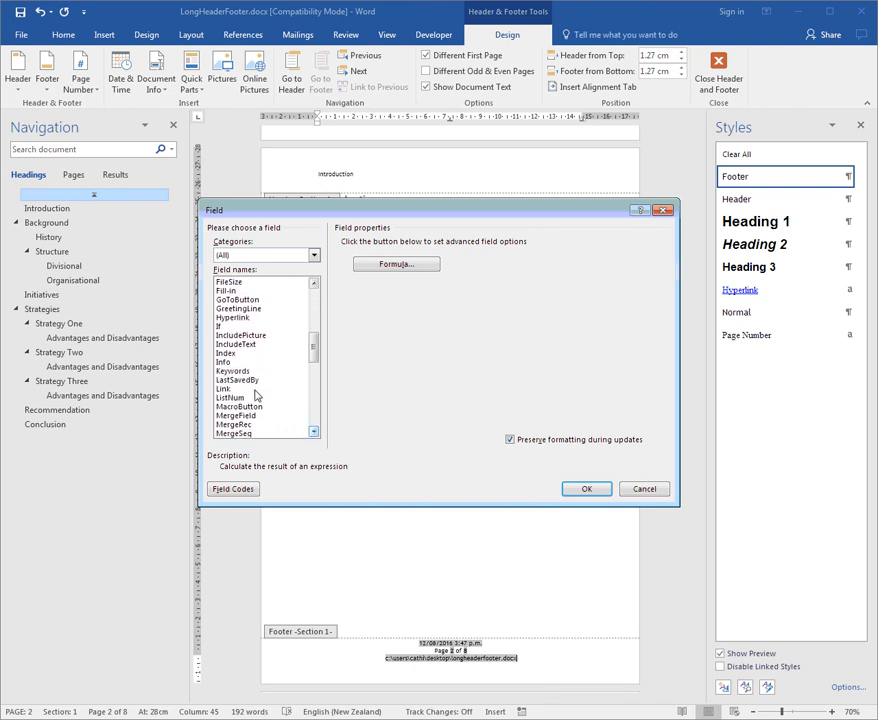
pyautogui.click(236, 380)
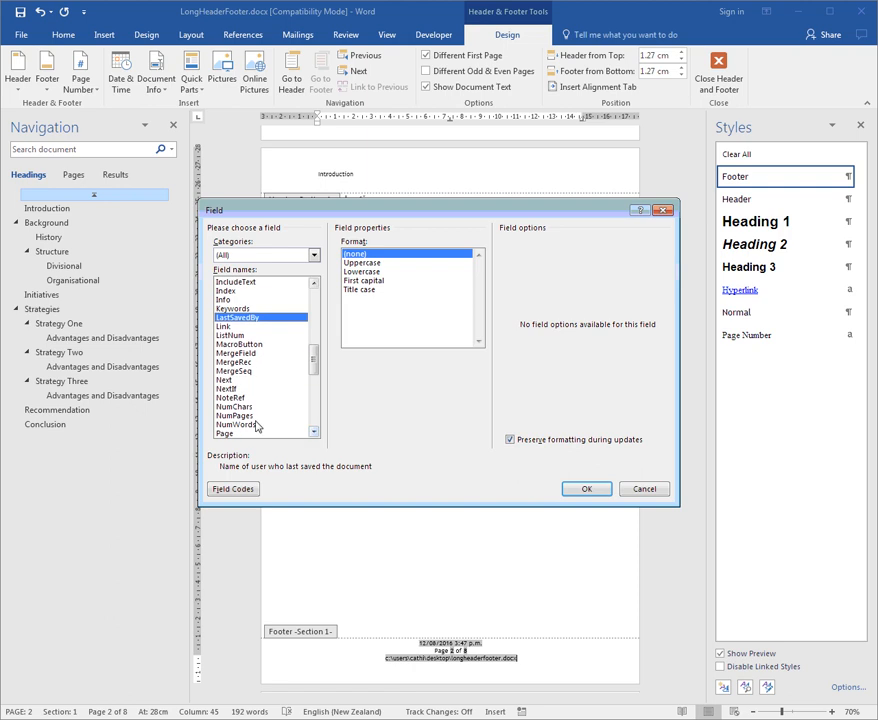
pyautogui.click(236, 424)
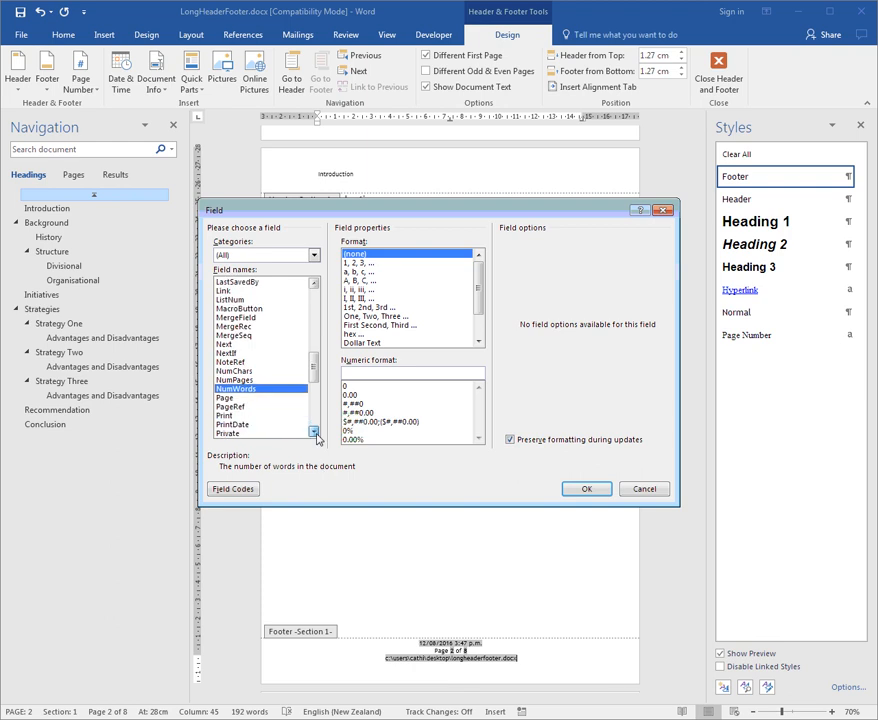
pyautogui.scroll(-3)
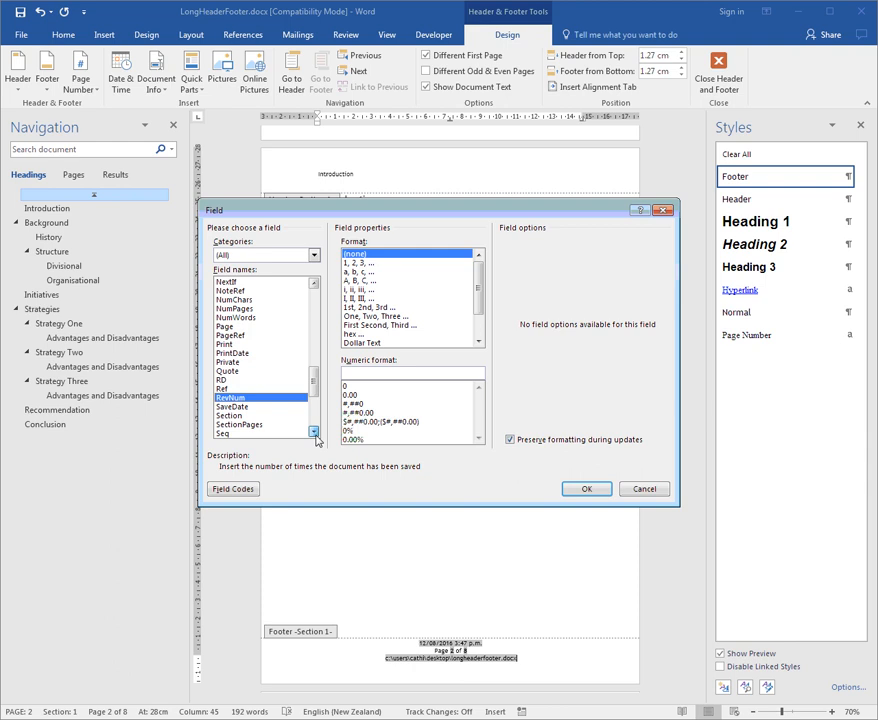
pyautogui.click(240, 395)
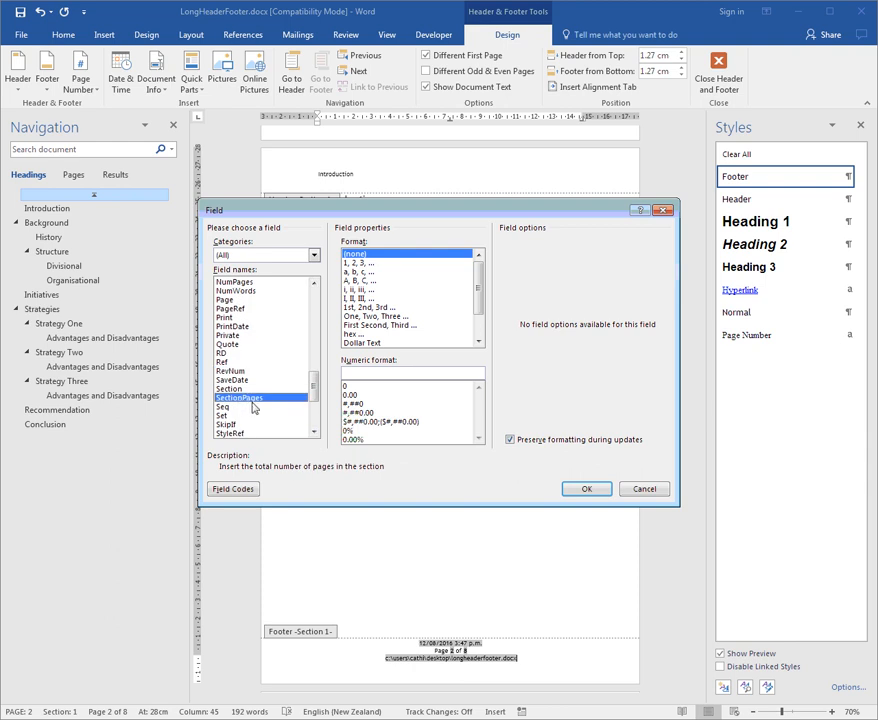
pyautogui.click(313, 435)
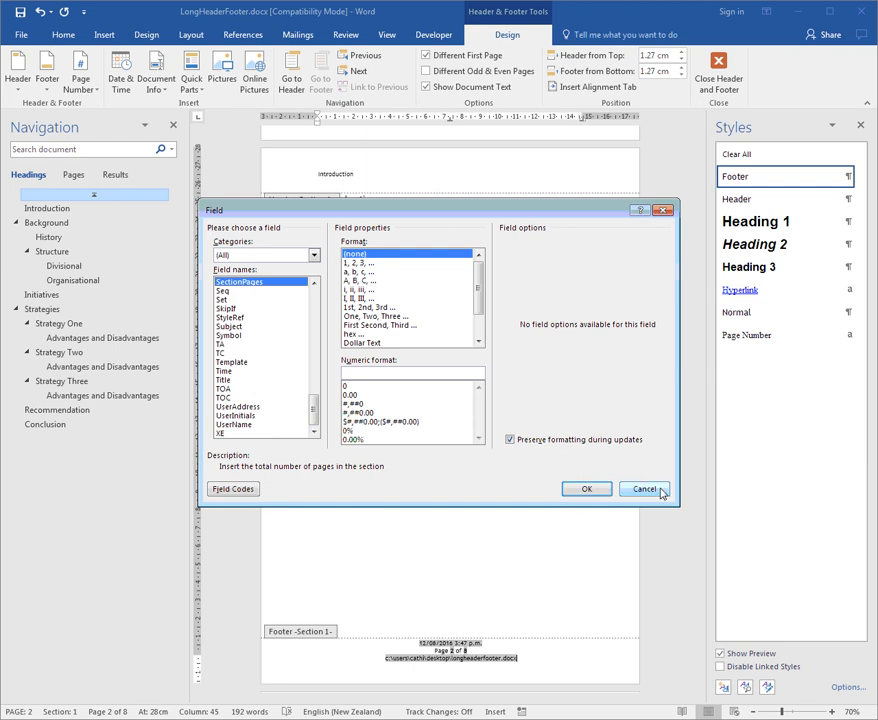
pyautogui.click(644, 489)
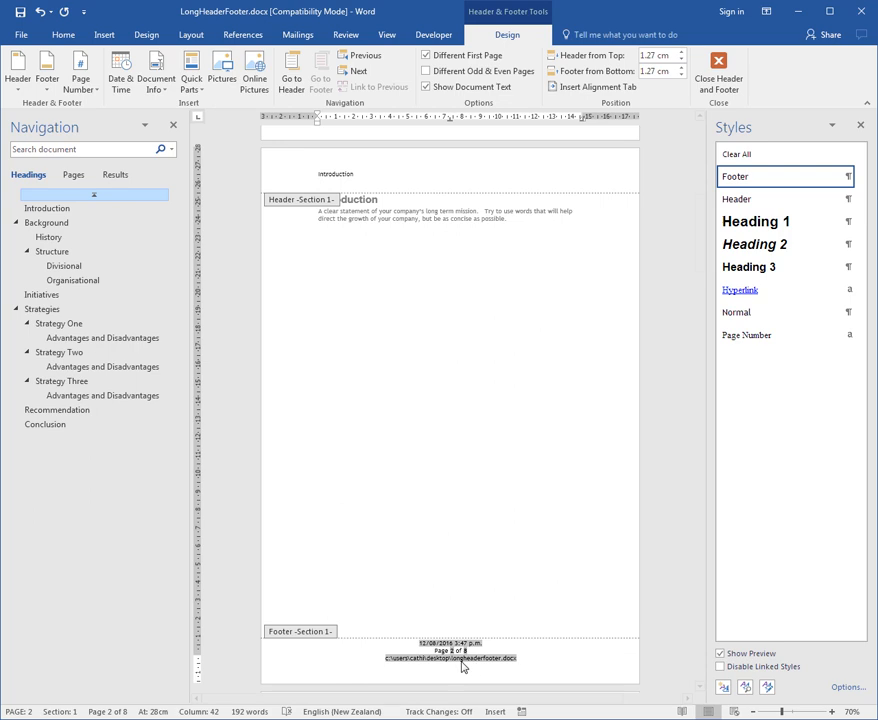
pyautogui.moveTo(488, 675)
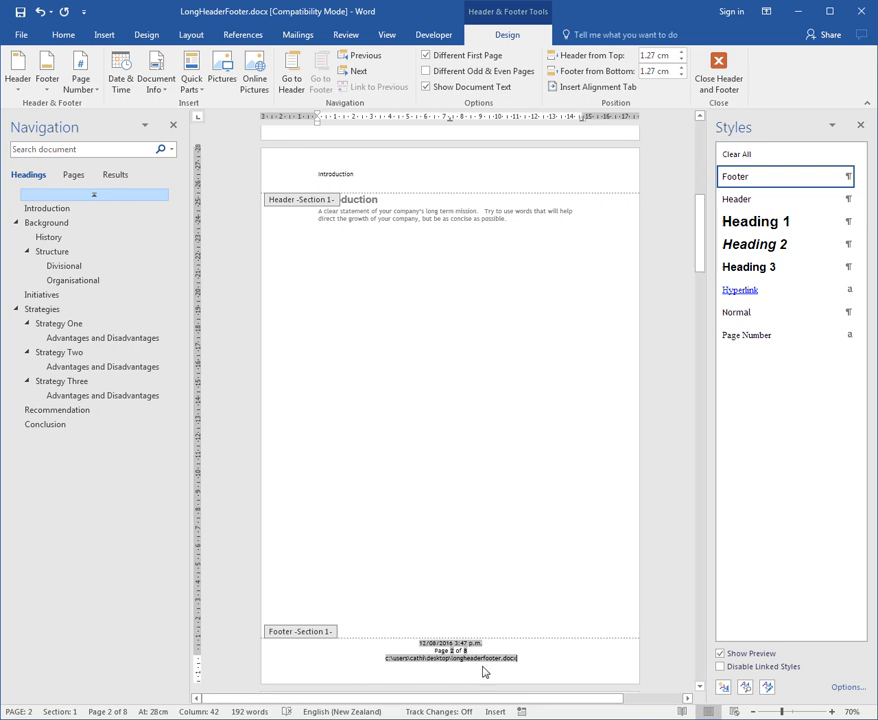
pyautogui.moveTo(507, 675)
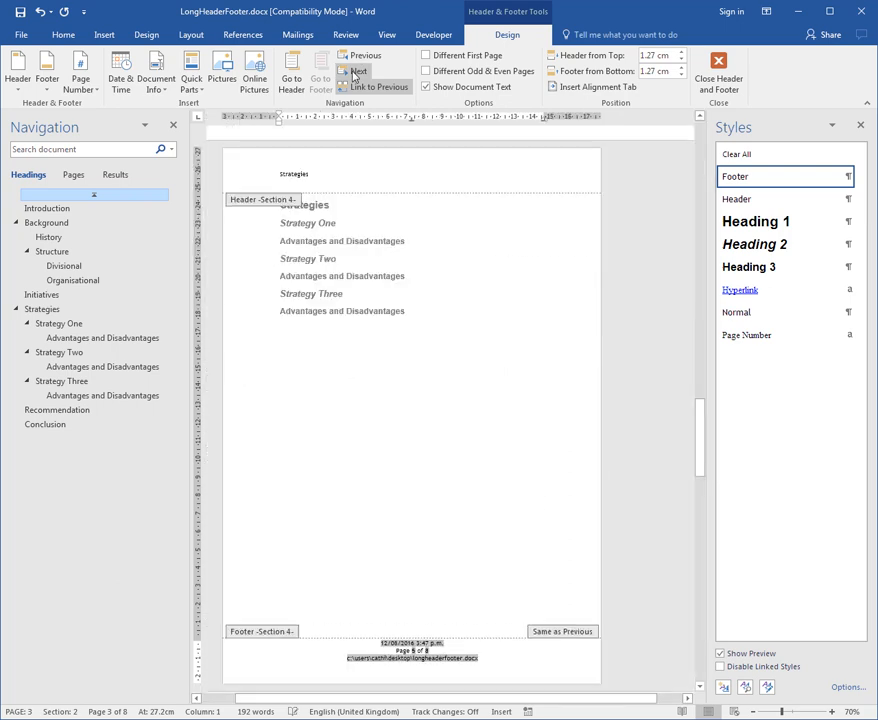
# Step: Confirm the Section 4 footer repeats the content, then close header and footer editing
pyautogui.click(362, 70)
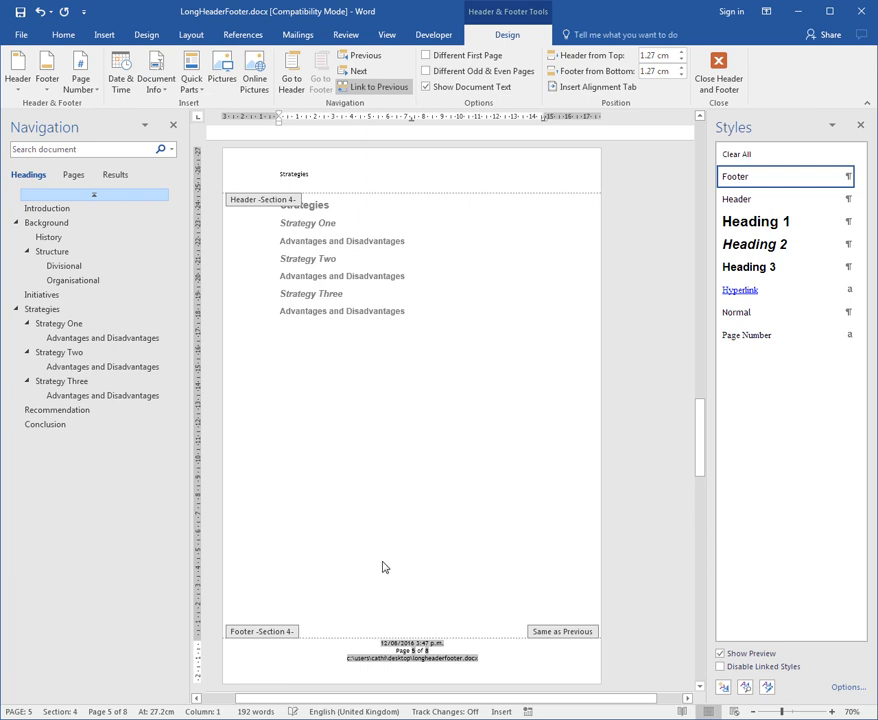
pyautogui.moveTo(386, 617)
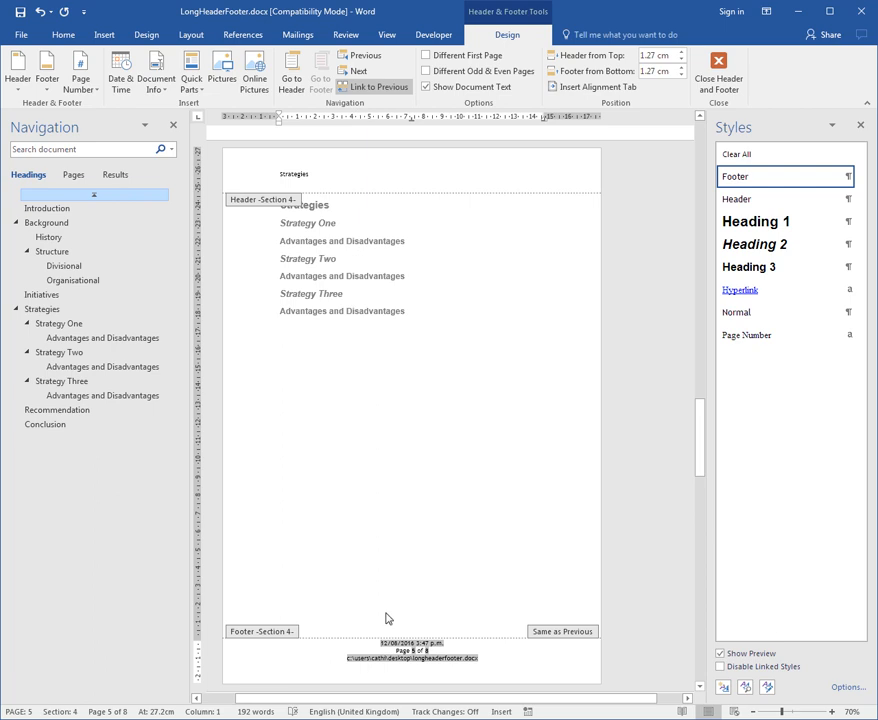
pyautogui.moveTo(385, 617)
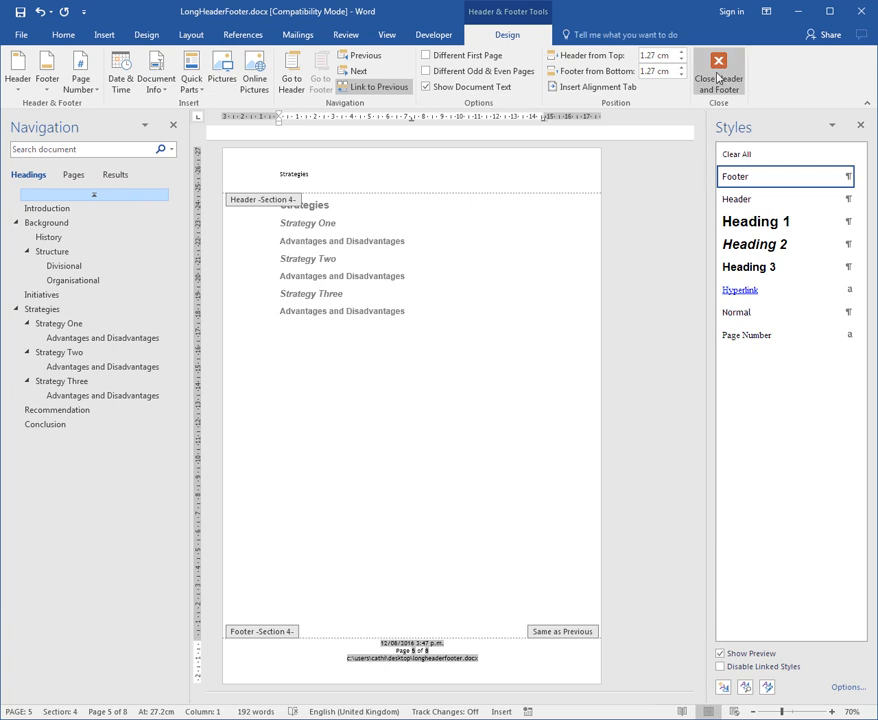
pyautogui.click(718, 60)
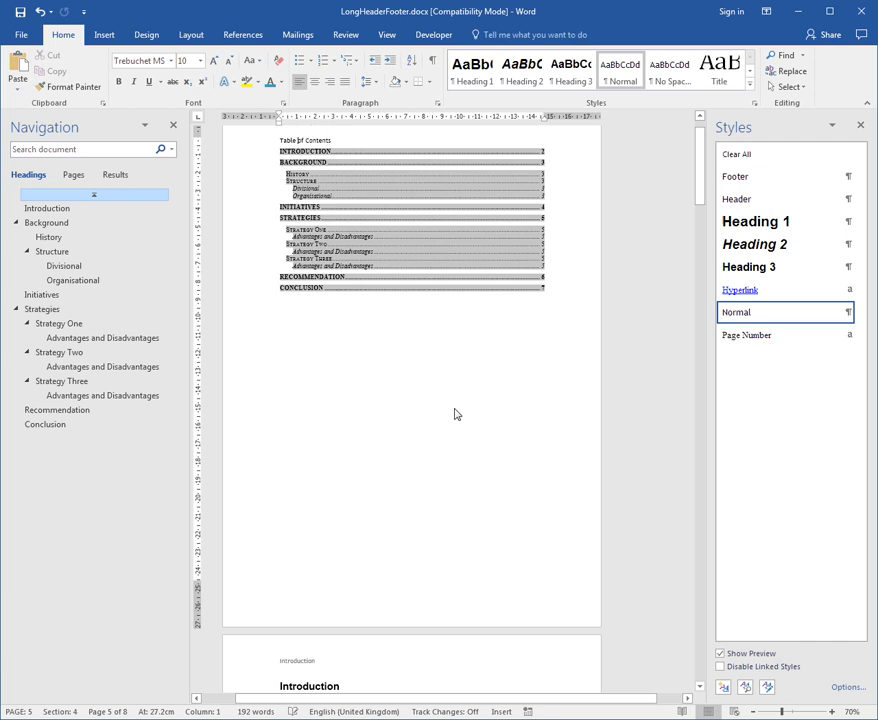
pyautogui.click(46, 208)
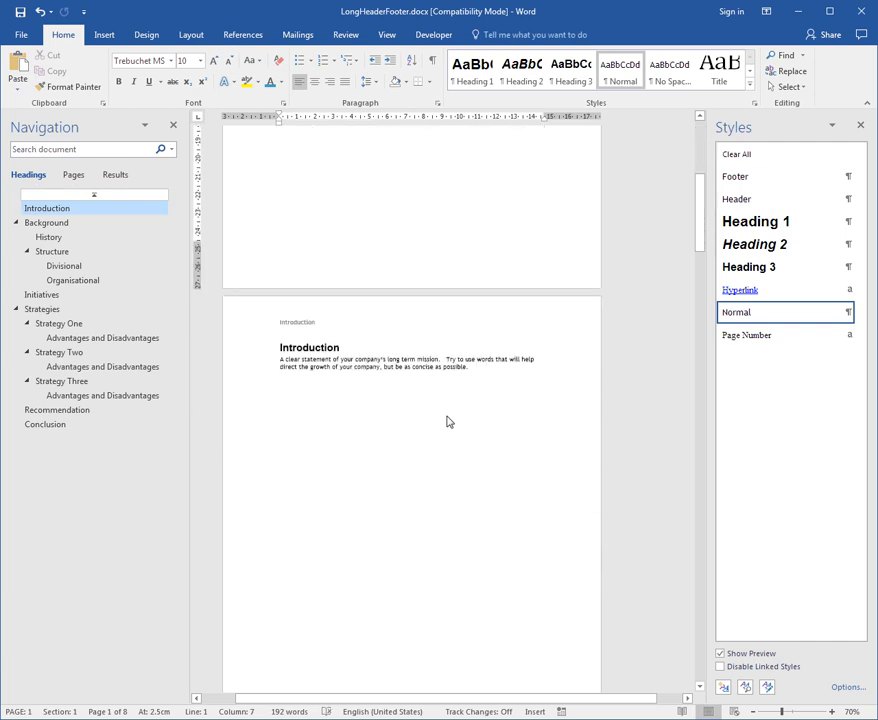